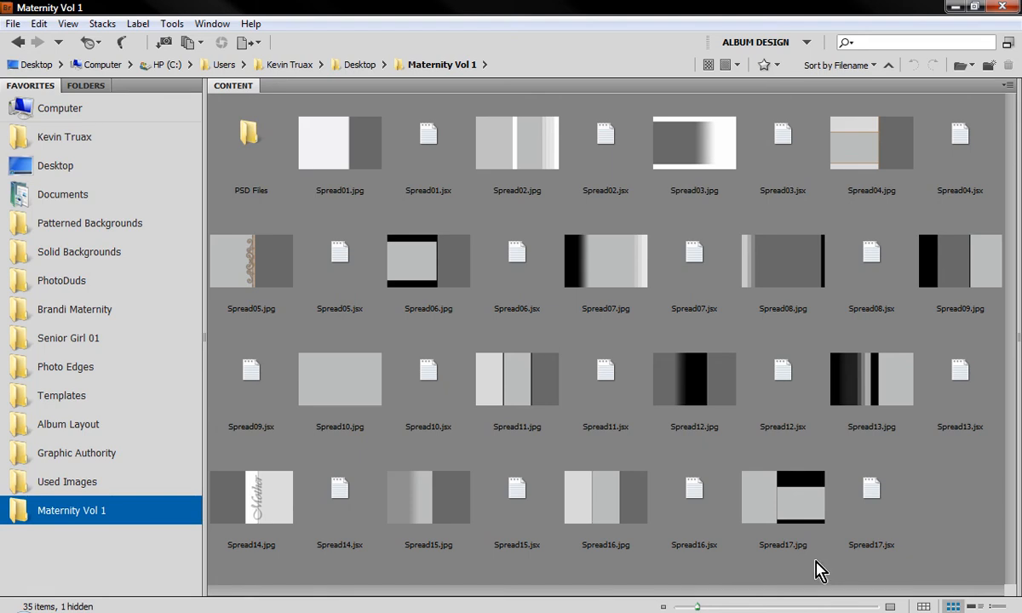
{"action": "mouse_move", "coordinate": [922, 525]}
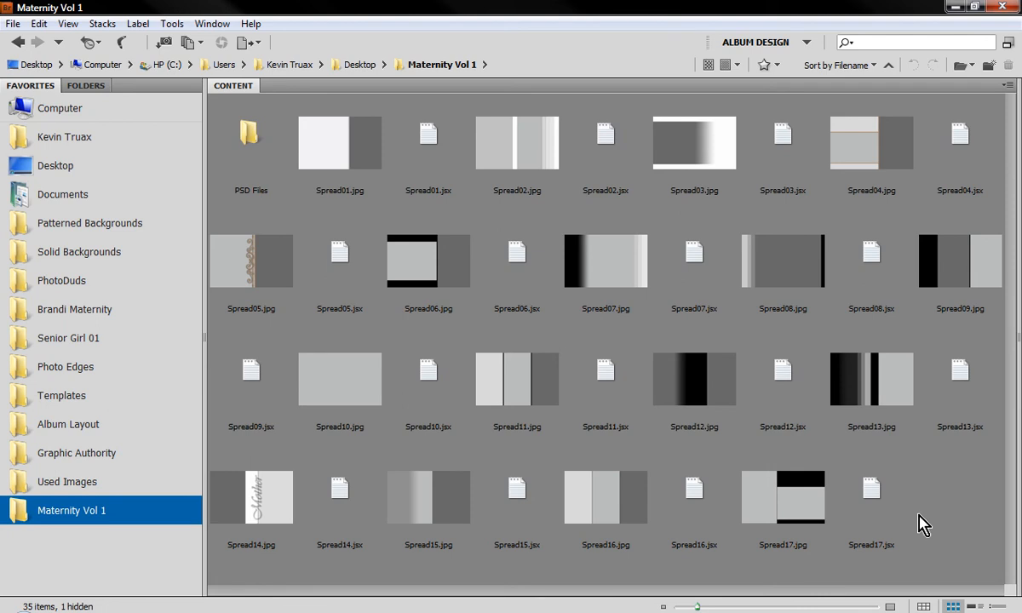
{"action": "mouse_move", "coordinate": [664, 127]}
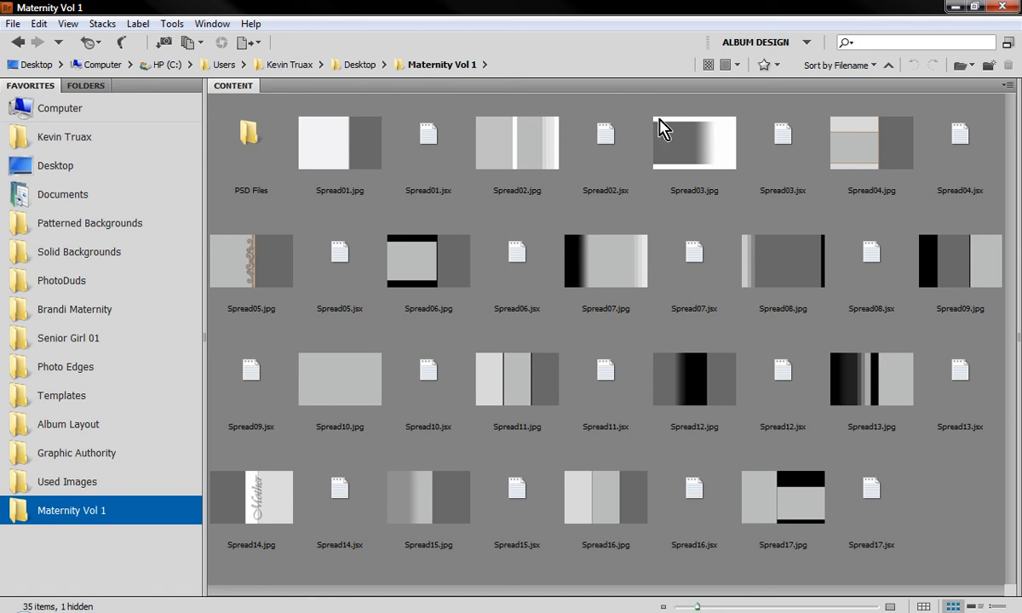
Browse the Spread01 and Spread02 previews in Bridge, then run the Spread02.jsx template script.
{"action": "left_click", "coordinate": [340, 143]}
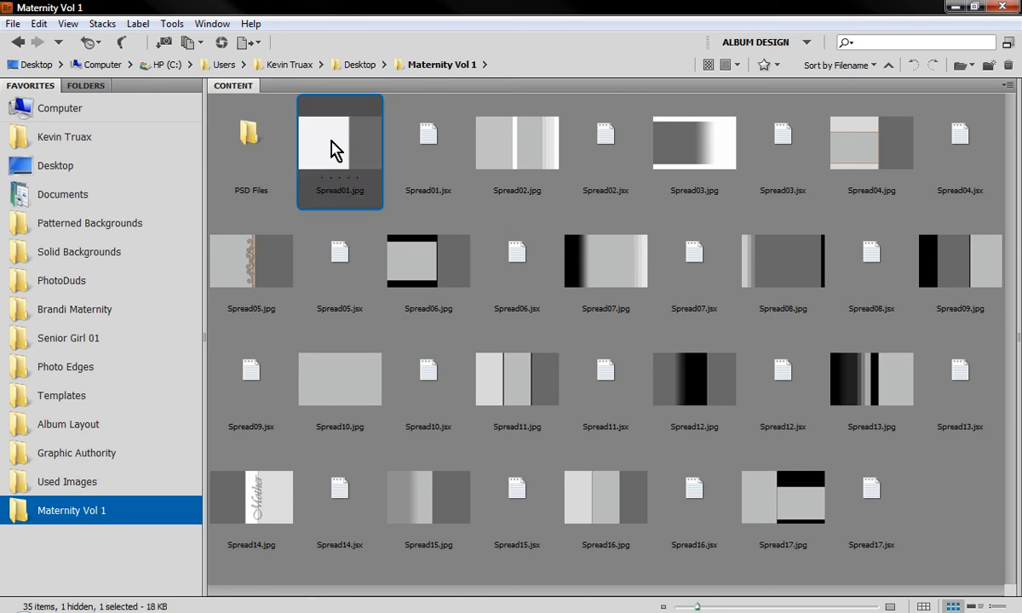
{"action": "left_click", "coordinate": [427, 149]}
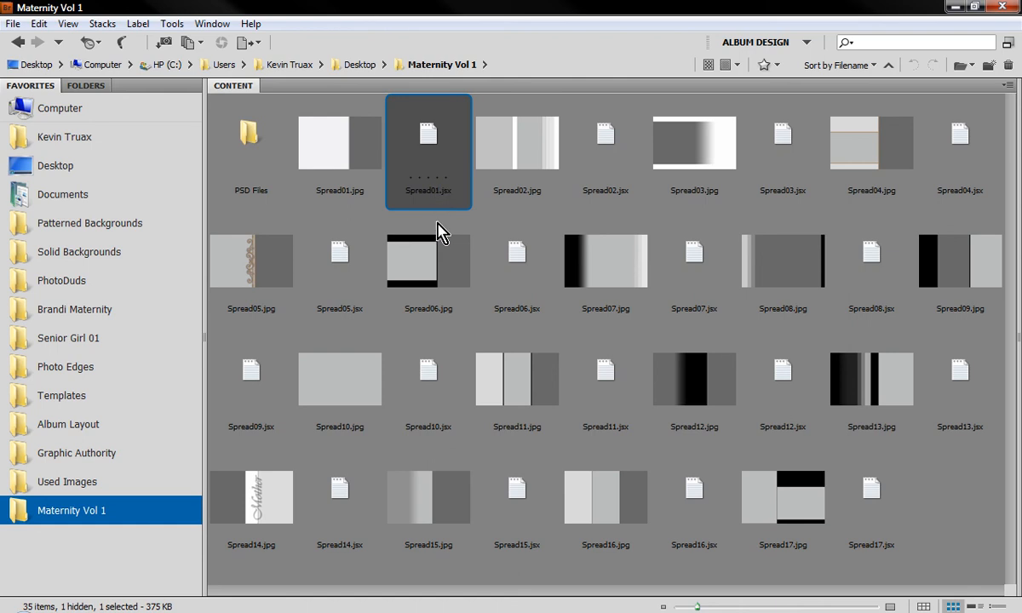
{"action": "mouse_move", "coordinate": [634, 334]}
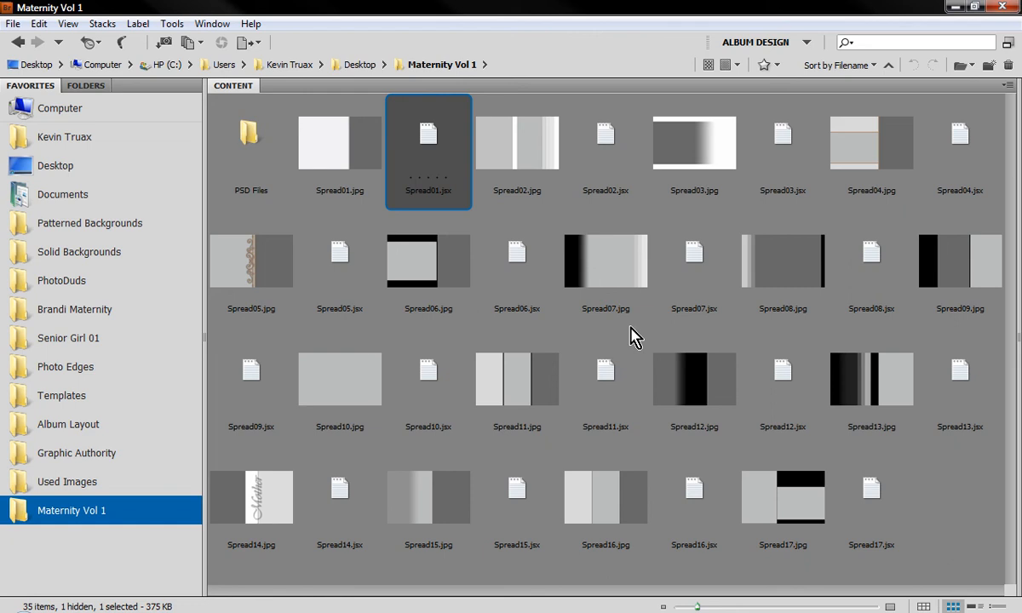
{"action": "mouse_move", "coordinate": [534, 379]}
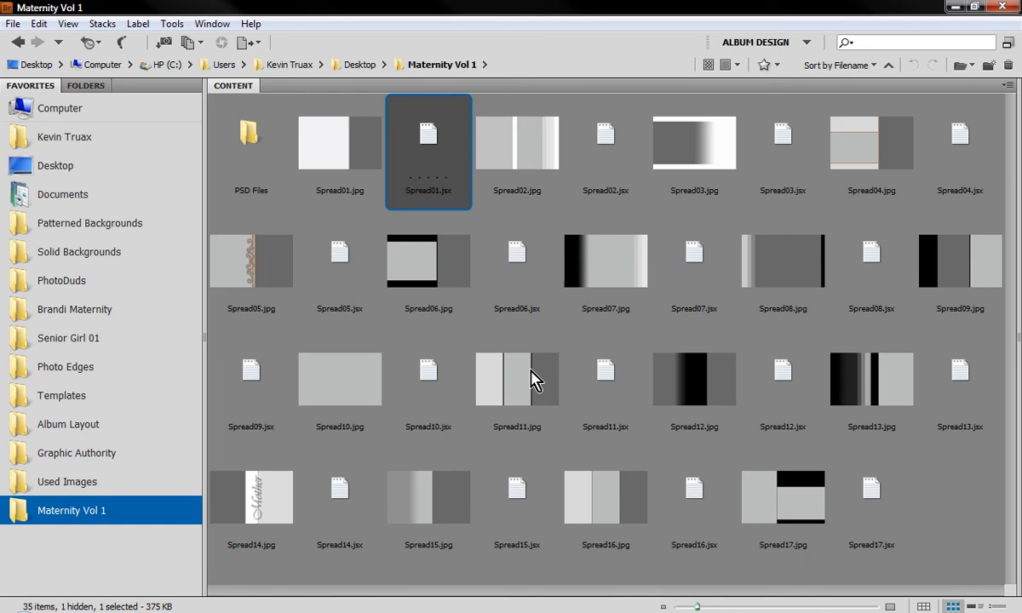
{"action": "left_click", "coordinate": [605, 143]}
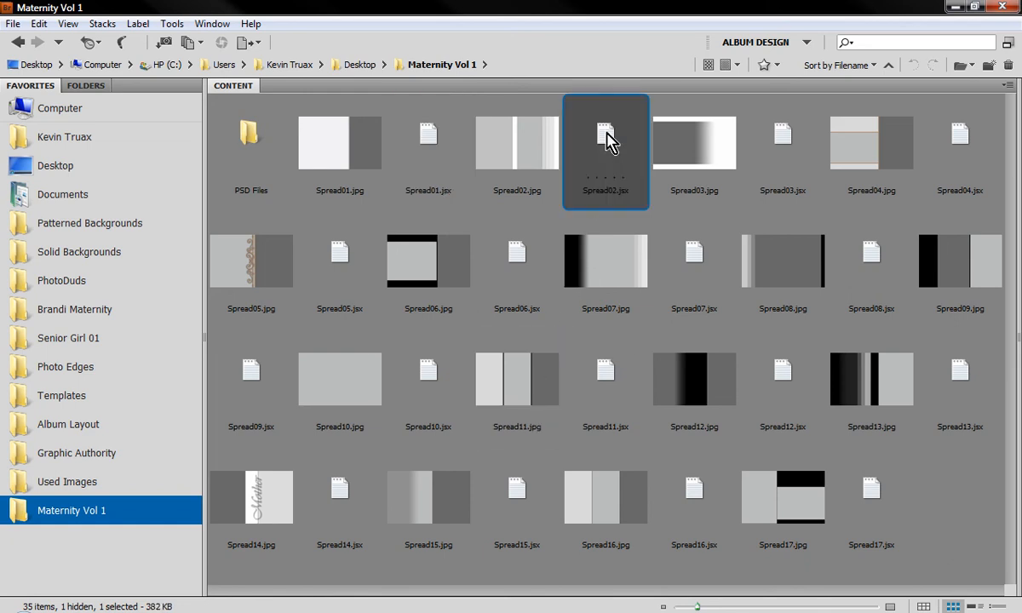
{"action": "left_click", "coordinate": [516, 143]}
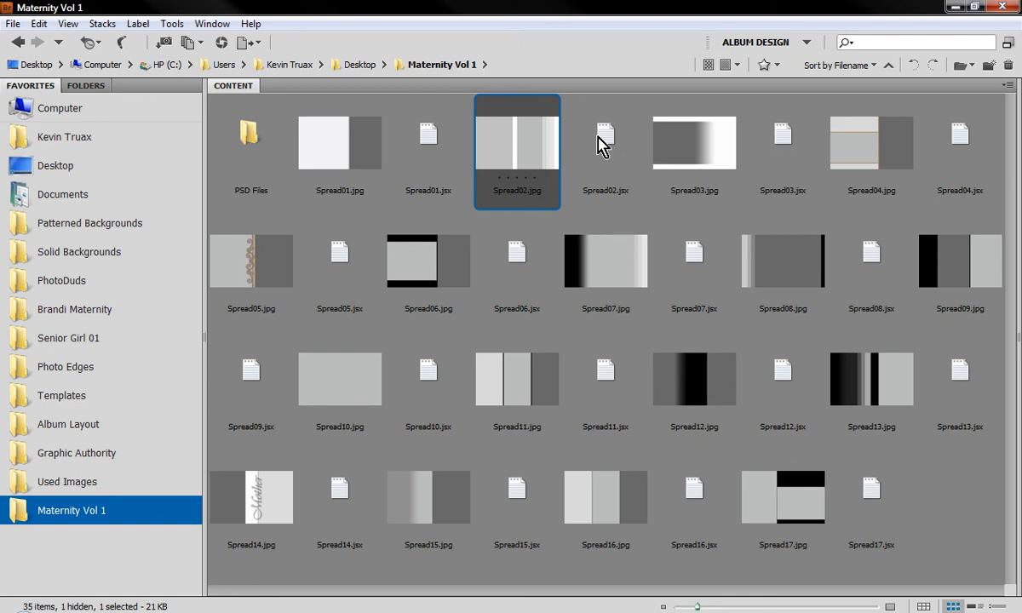
{"action": "left_click", "coordinate": [605, 145]}
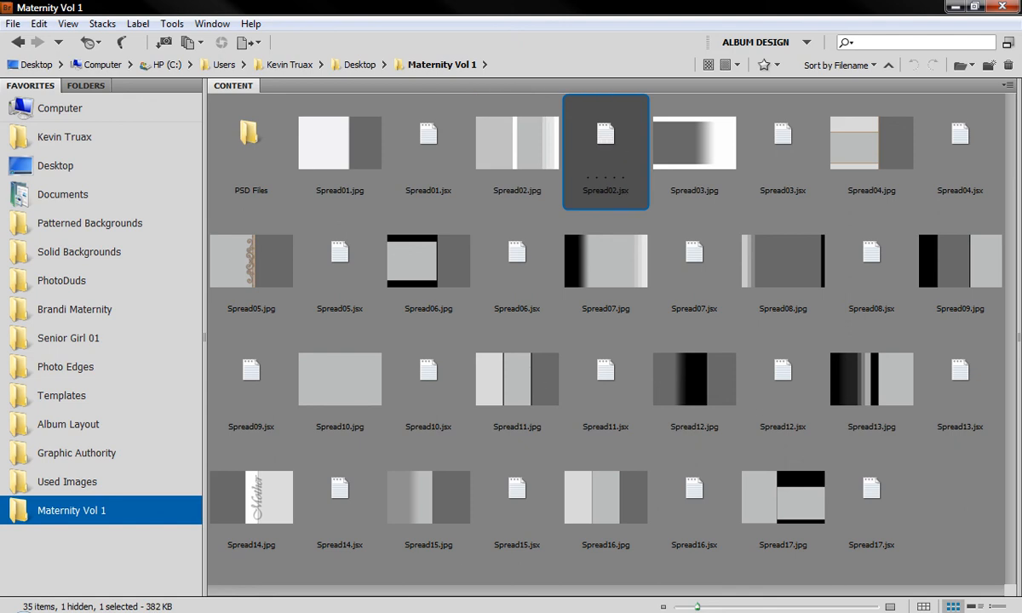
{"action": "double_click", "coordinate": [604, 143]}
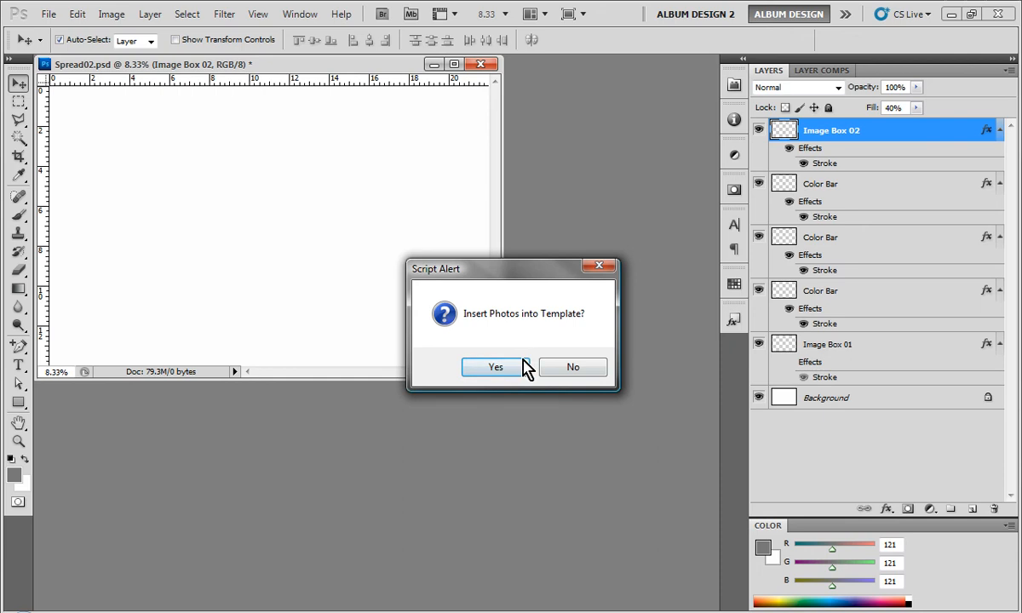
{"action": "mouse_move", "coordinate": [497, 338]}
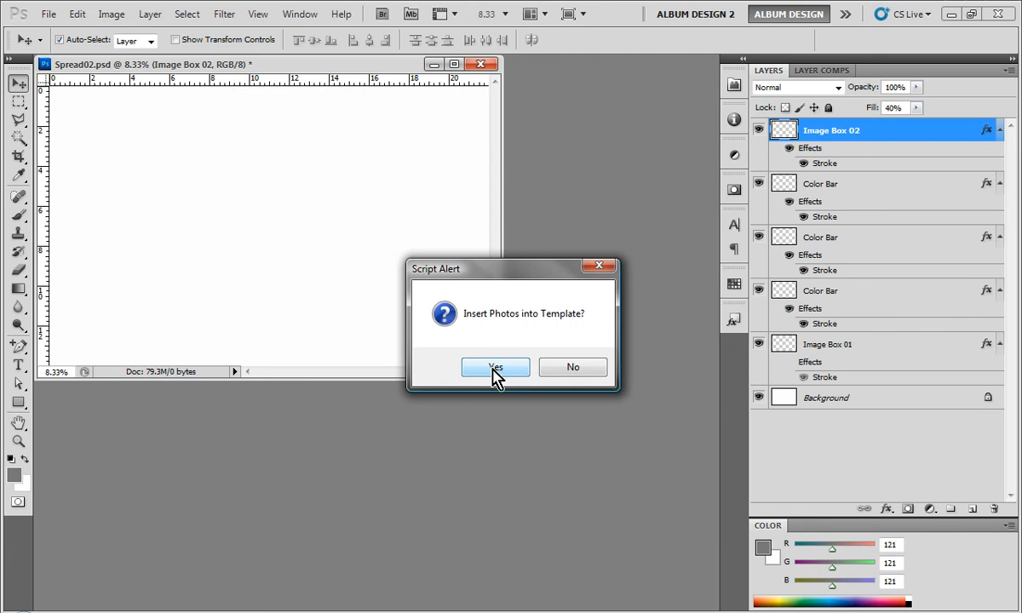
Agree to insert photos and place Truax 003.jpg from Bridge into Image Box 01.
{"action": "left_click", "coordinate": [495, 368]}
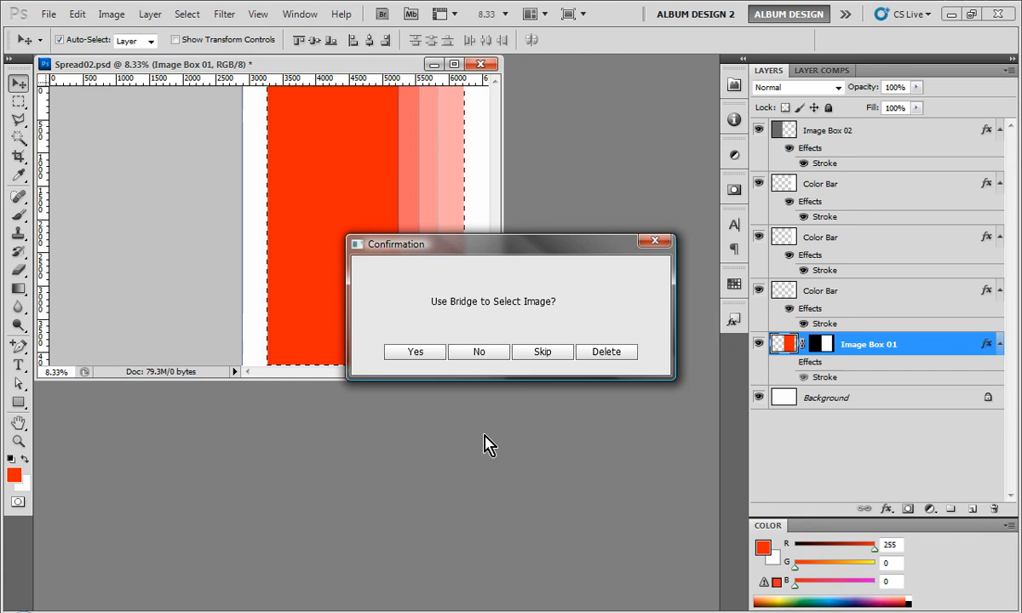
{"action": "mouse_move", "coordinate": [482, 259]}
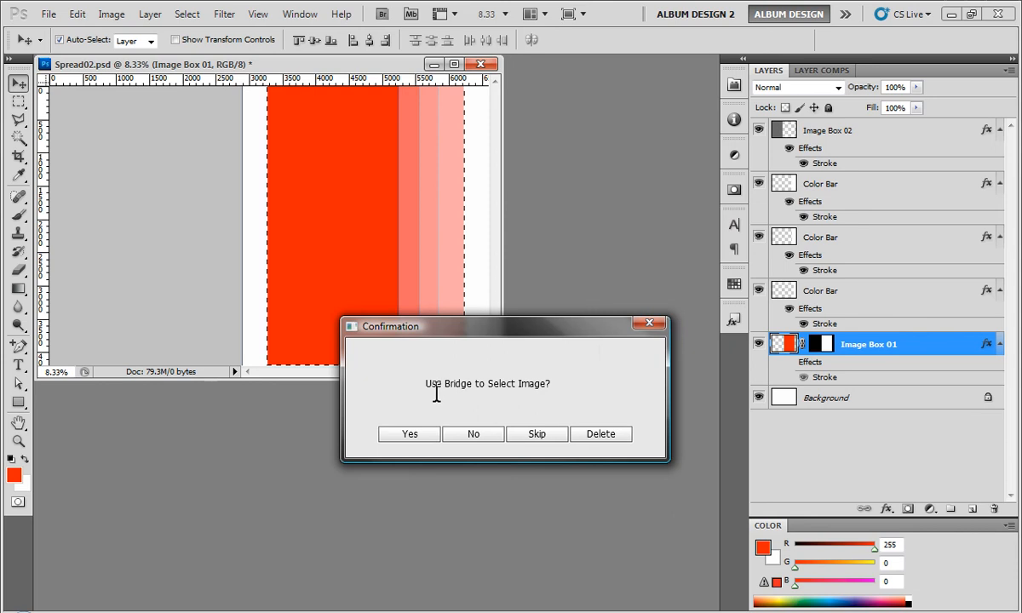
{"action": "mouse_move", "coordinate": [296, 230]}
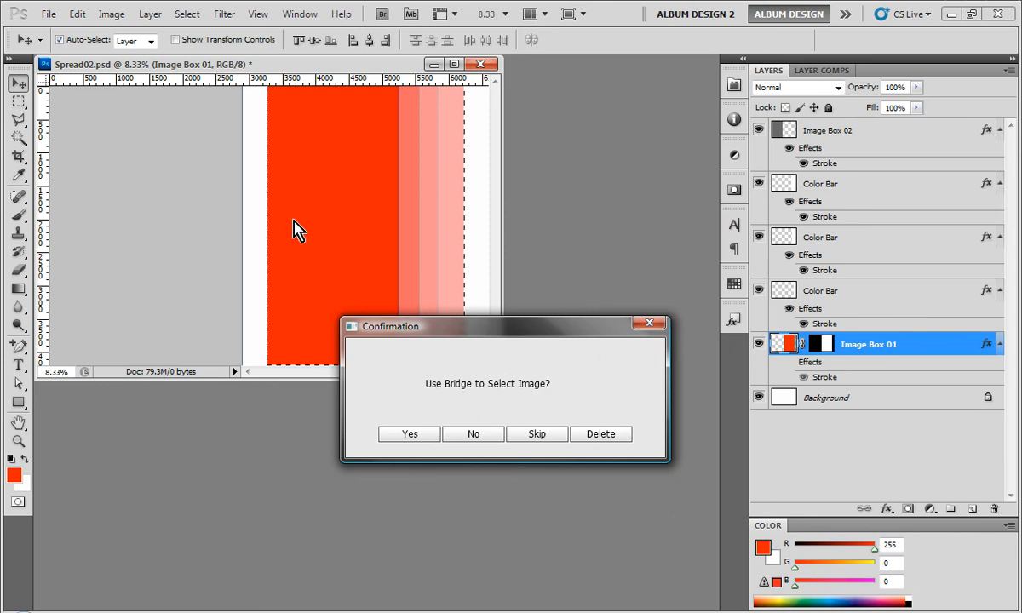
{"action": "mouse_move", "coordinate": [330, 249]}
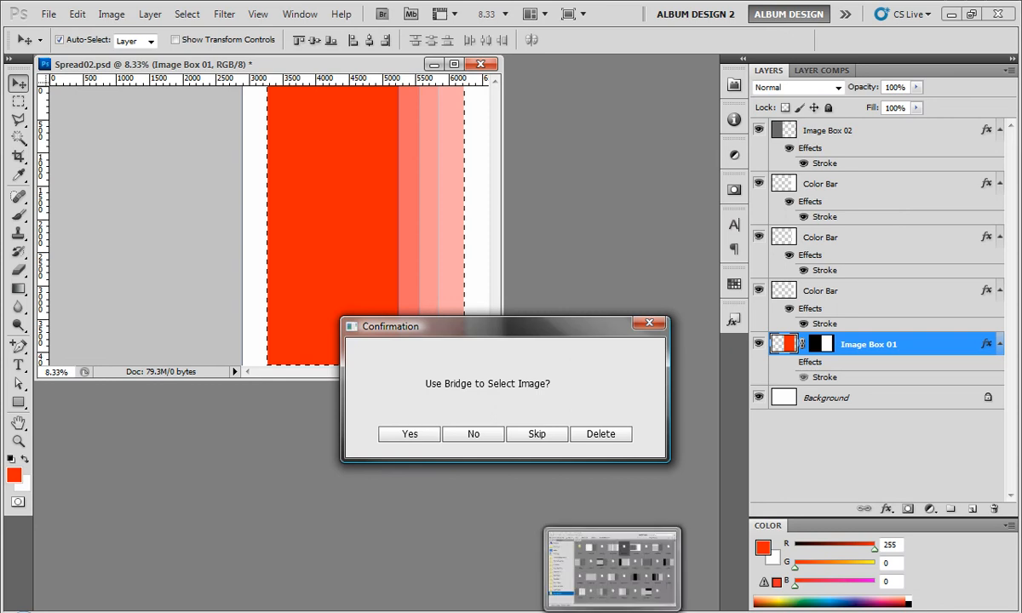
{"action": "left_click", "coordinate": [409, 434]}
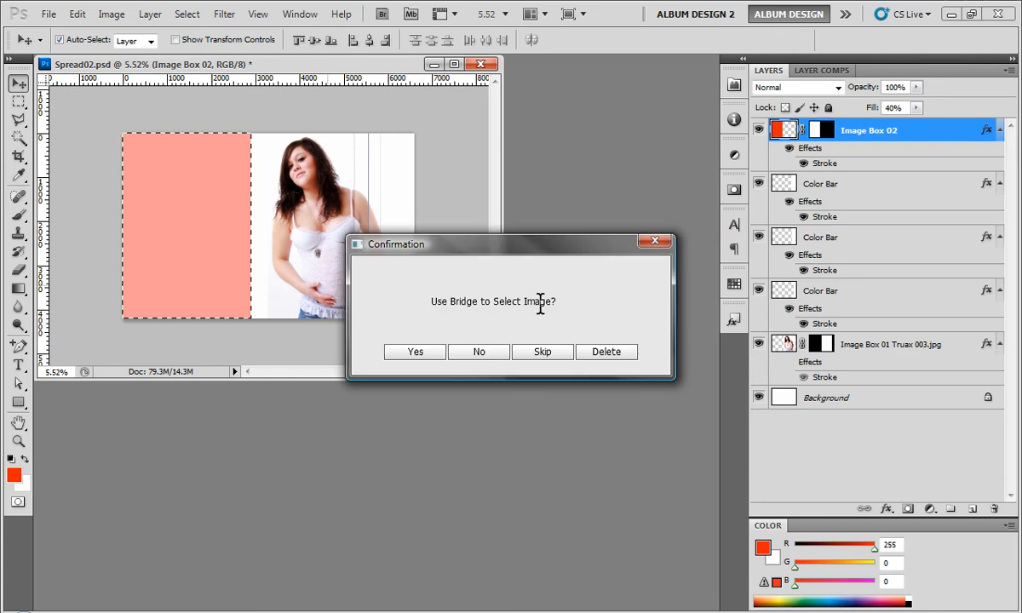
{"action": "mouse_move", "coordinate": [557, 562]}
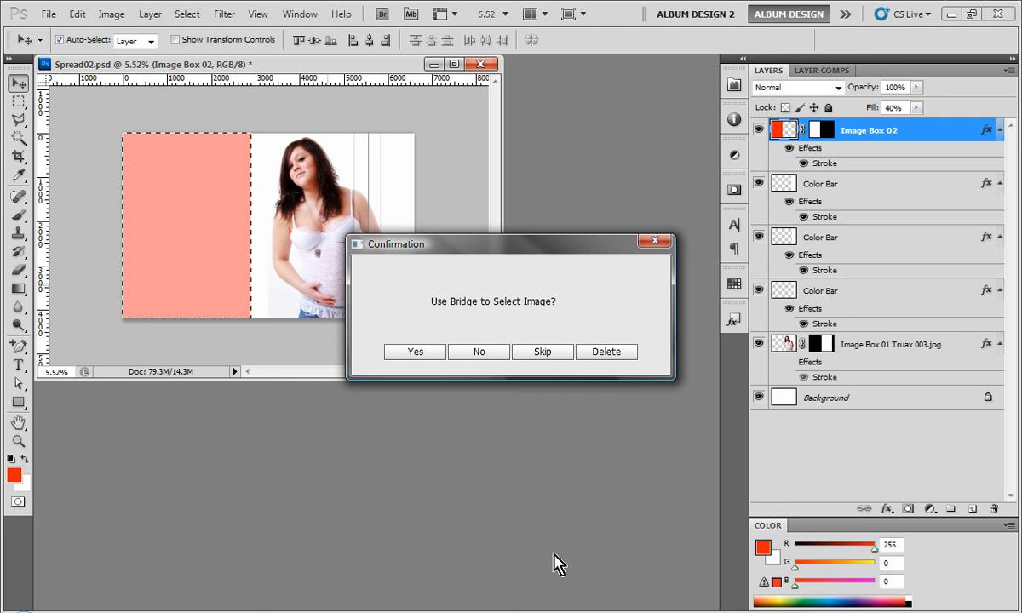
Pick Truax 001.jpg from Bridge's Used Images for the second box and fit it into place.
{"action": "left_click", "coordinate": [414, 350]}
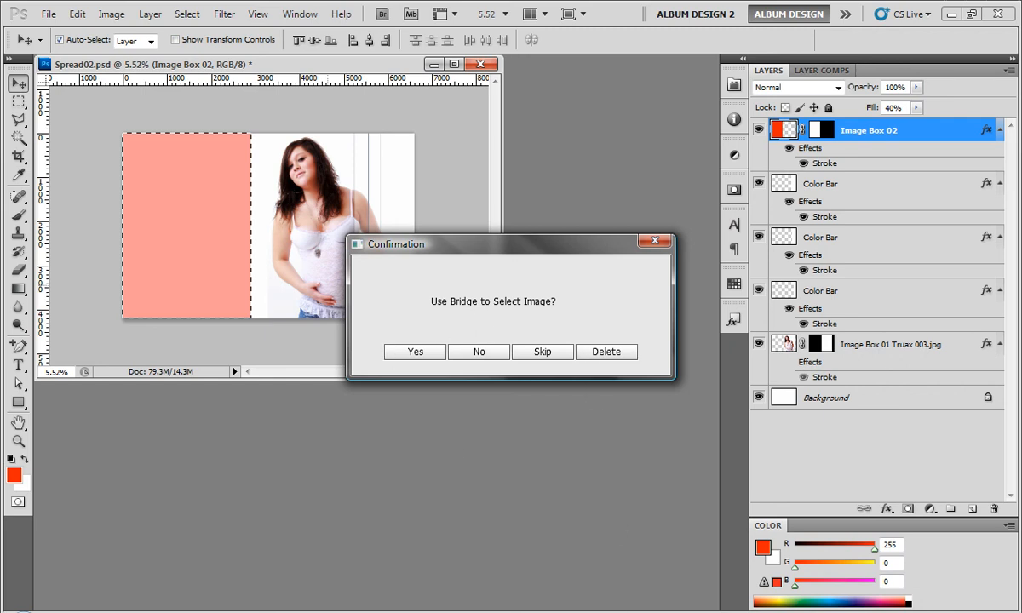
{"action": "left_click", "coordinate": [413, 351]}
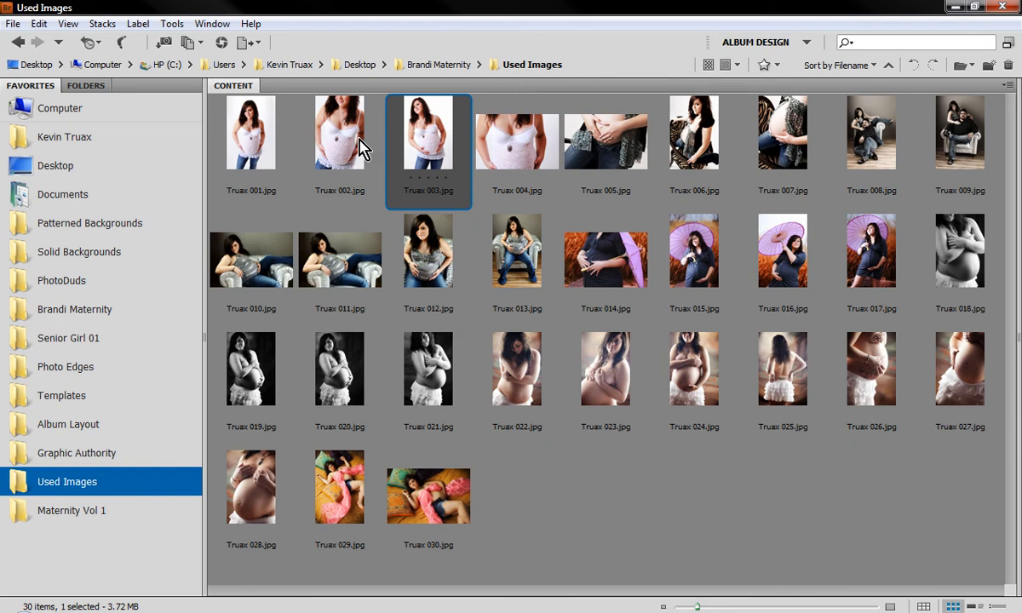
{"action": "left_click", "coordinate": [251, 131]}
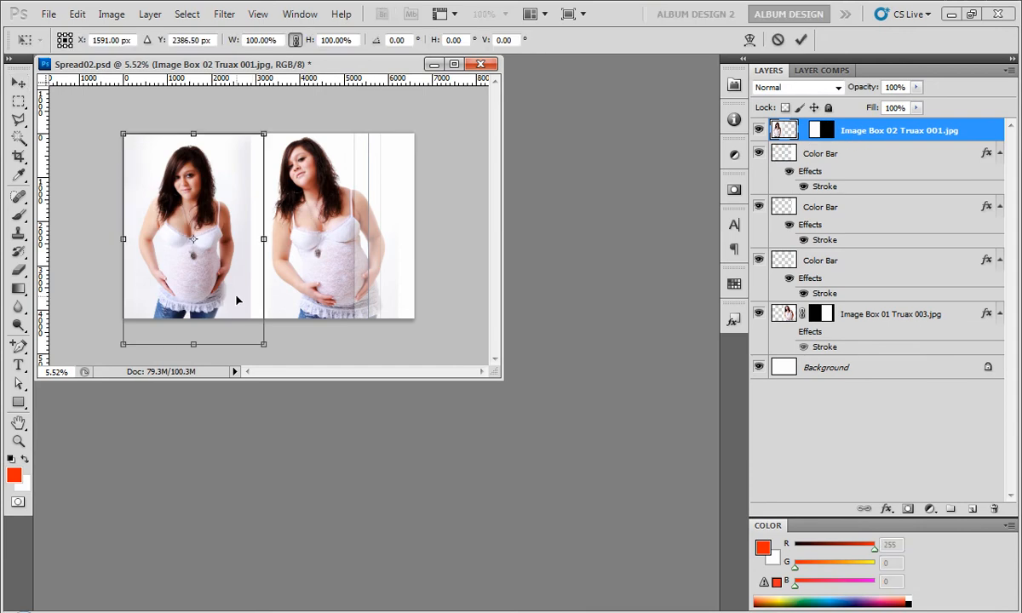
{"action": "left_click_drag", "start_coordinate": [265, 344], "coordinate": [259, 339]}
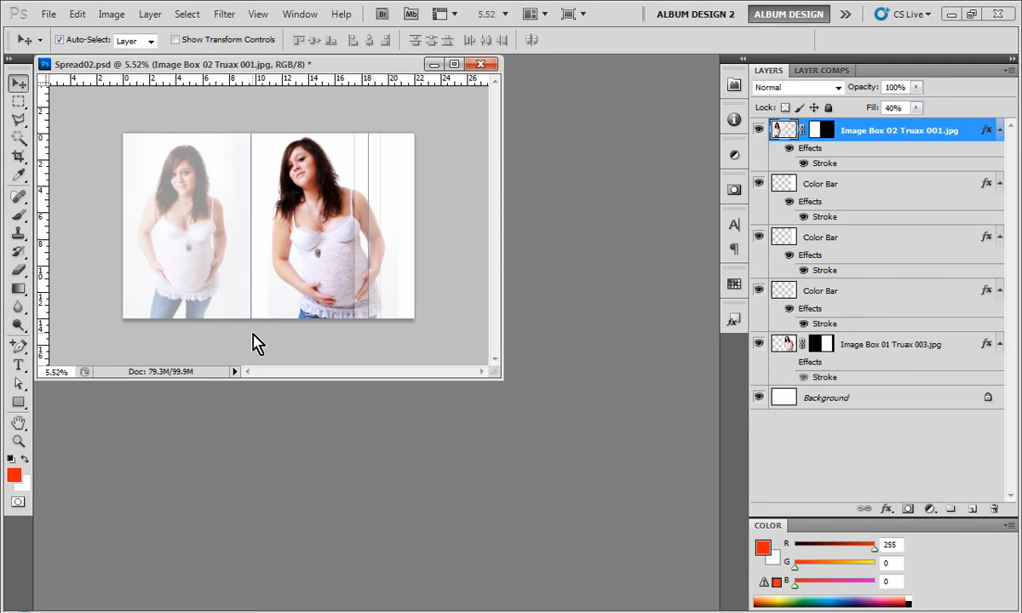
{"action": "mouse_move", "coordinate": [483, 53]}
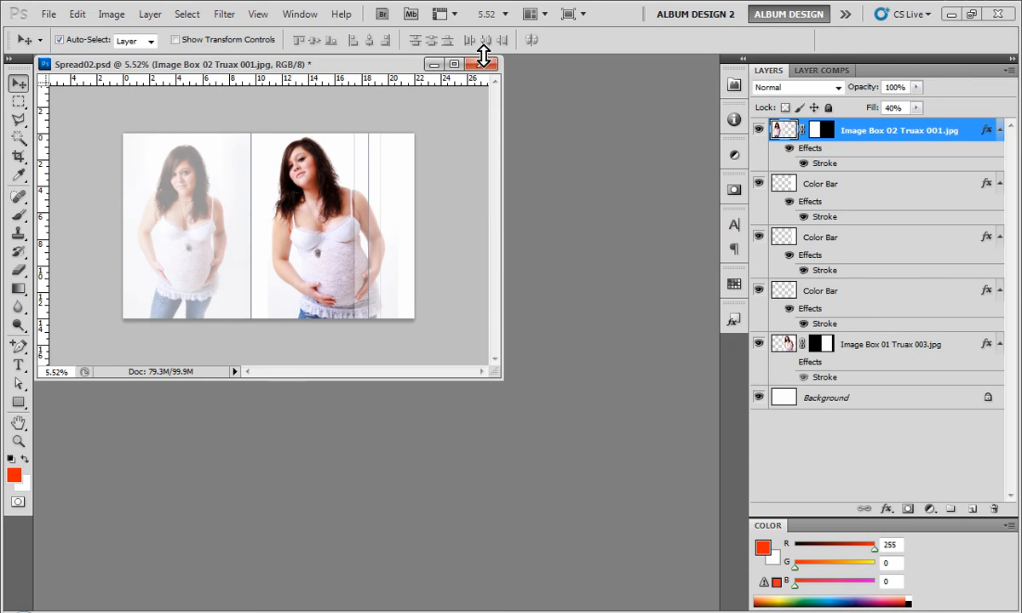
Close the finished Spread02.psd document.
{"action": "left_click", "coordinate": [484, 64]}
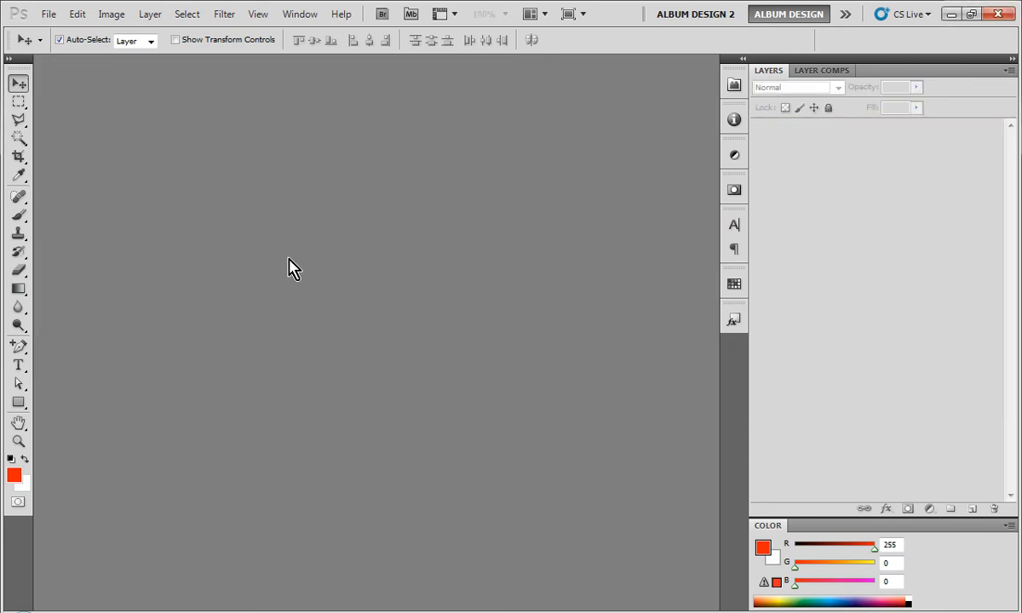
{"action": "mouse_move", "coordinate": [352, 356]}
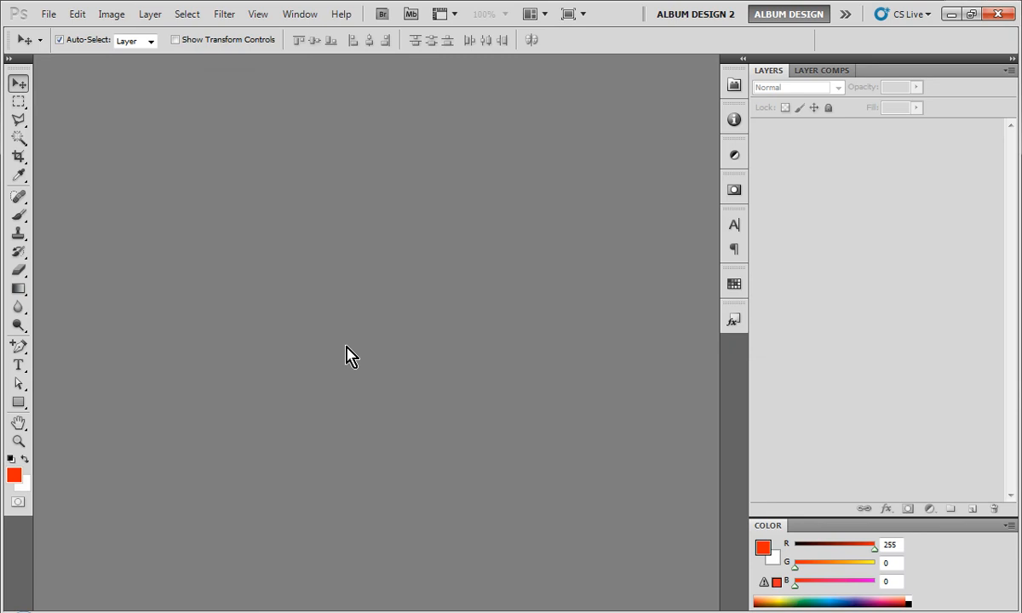
{"action": "mouse_move", "coordinate": [380, 366]}
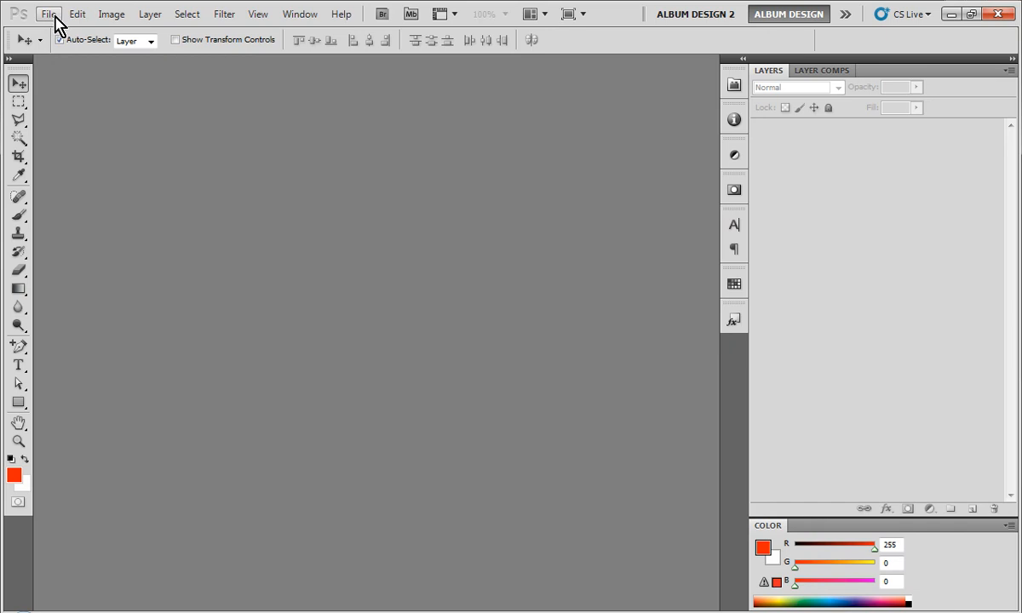
Create a new blank 20 by 10 inch document.
{"action": "left_click", "coordinate": [48, 13]}
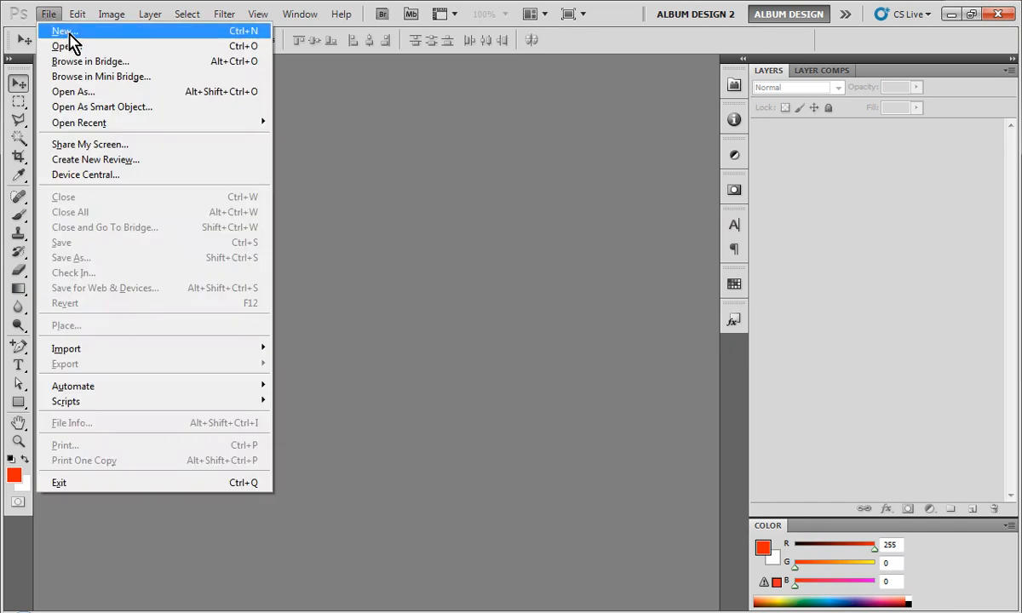
{"action": "left_click", "coordinate": [65, 31]}
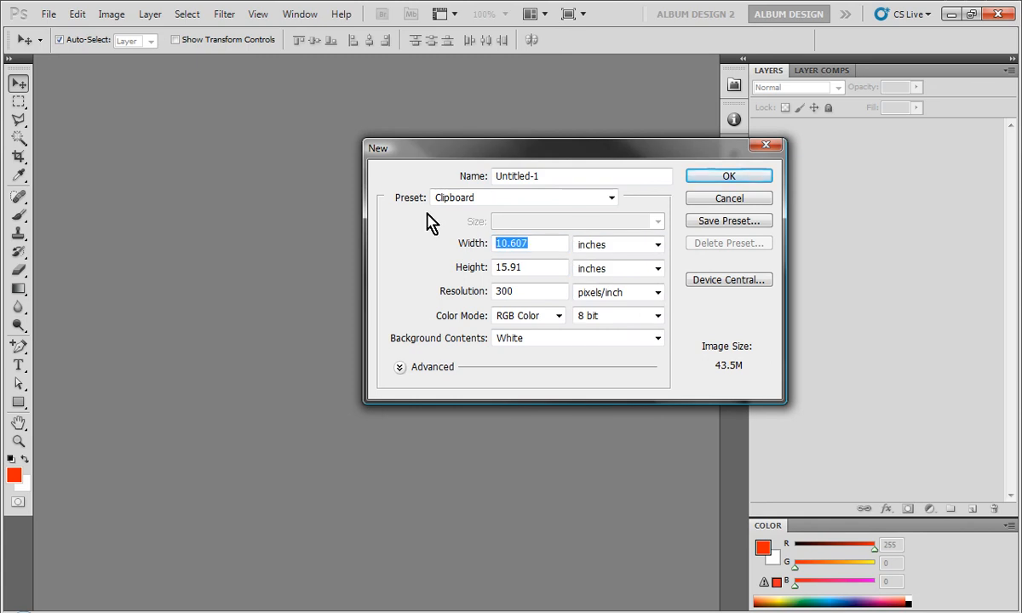
{"action": "type", "text": "20"}
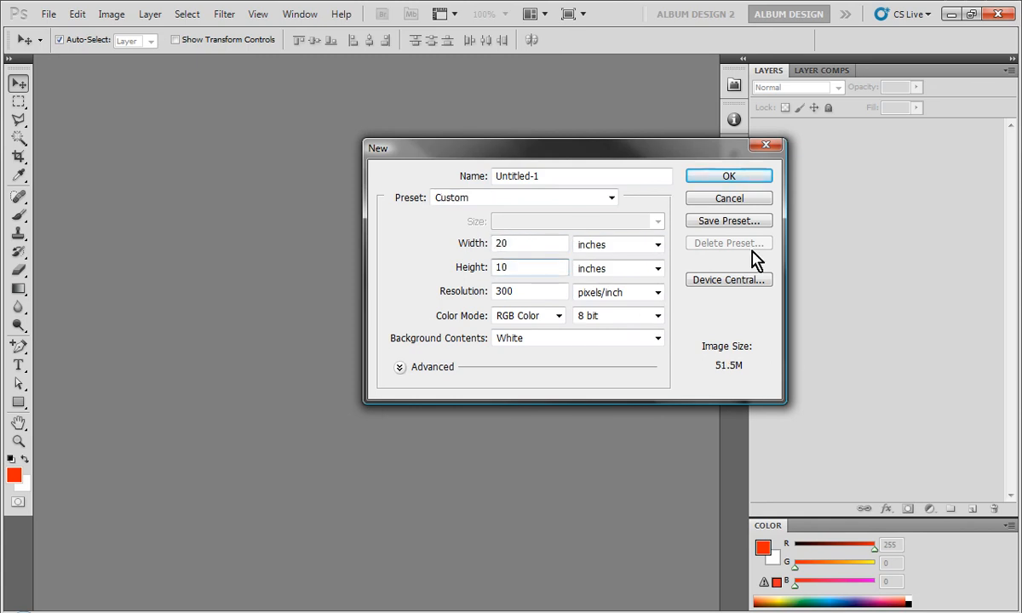
{"action": "left_click", "coordinate": [729, 176]}
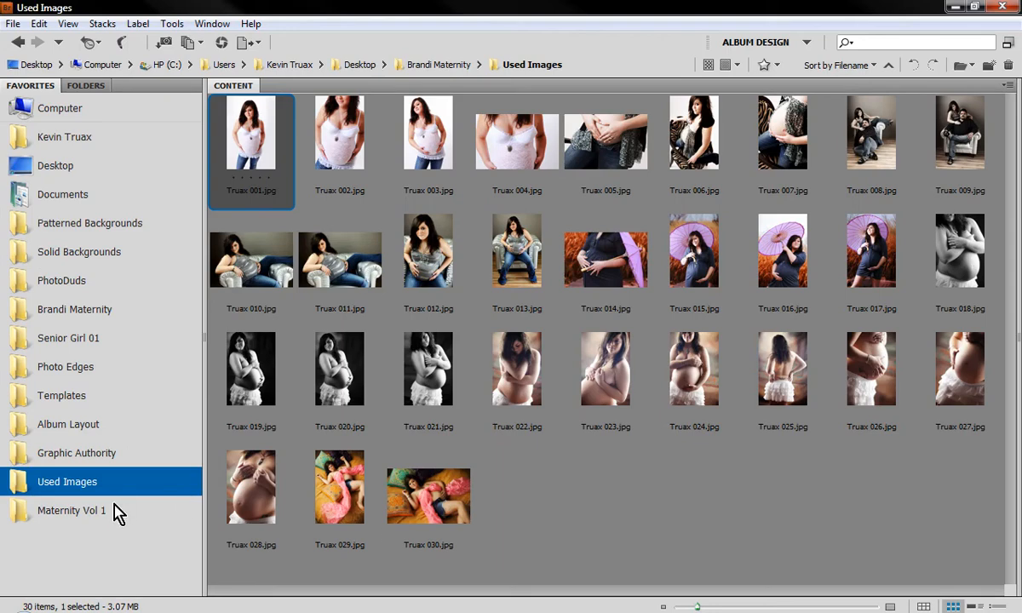
Run the Maternity Vol 1 spread script on the new page and agree to insert photos.
{"action": "left_click", "coordinate": [71, 511]}
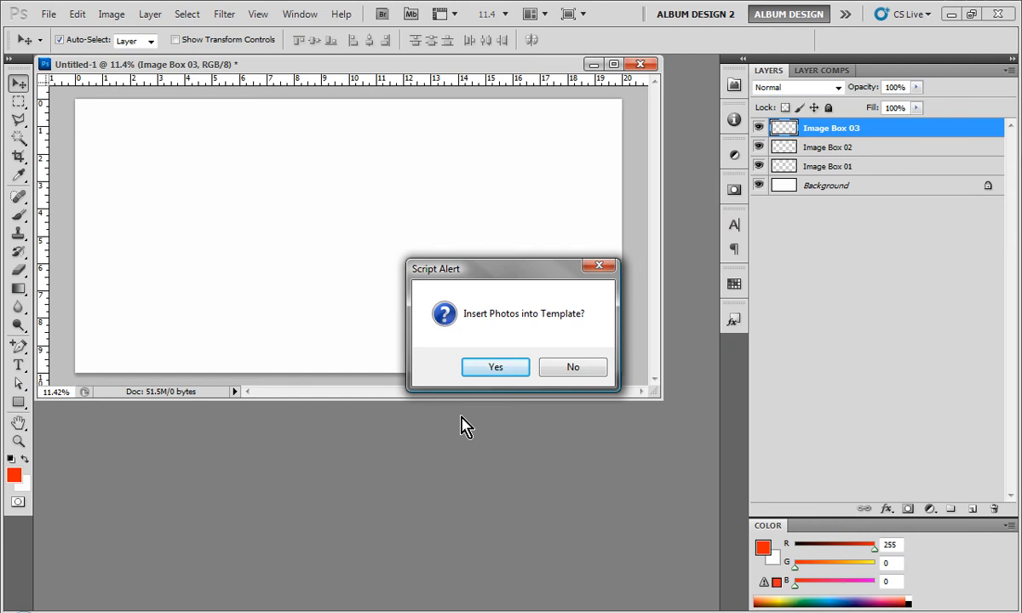
{"action": "left_click", "coordinate": [494, 366]}
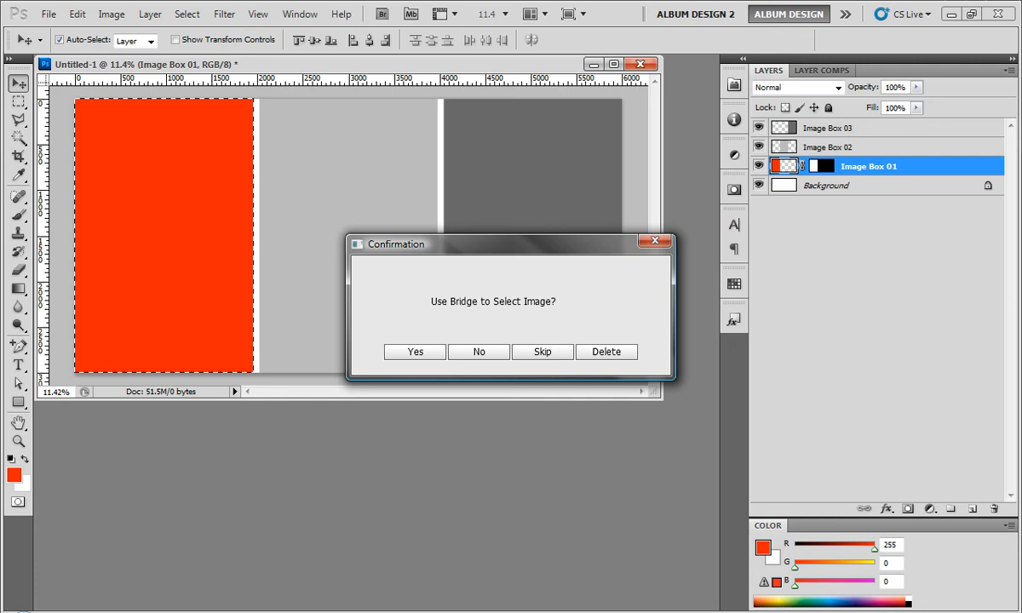
From Bridge's Used Images, place the umbrella photo Truax 015.jpg into the first image box.
{"action": "left_click", "coordinate": [414, 351]}
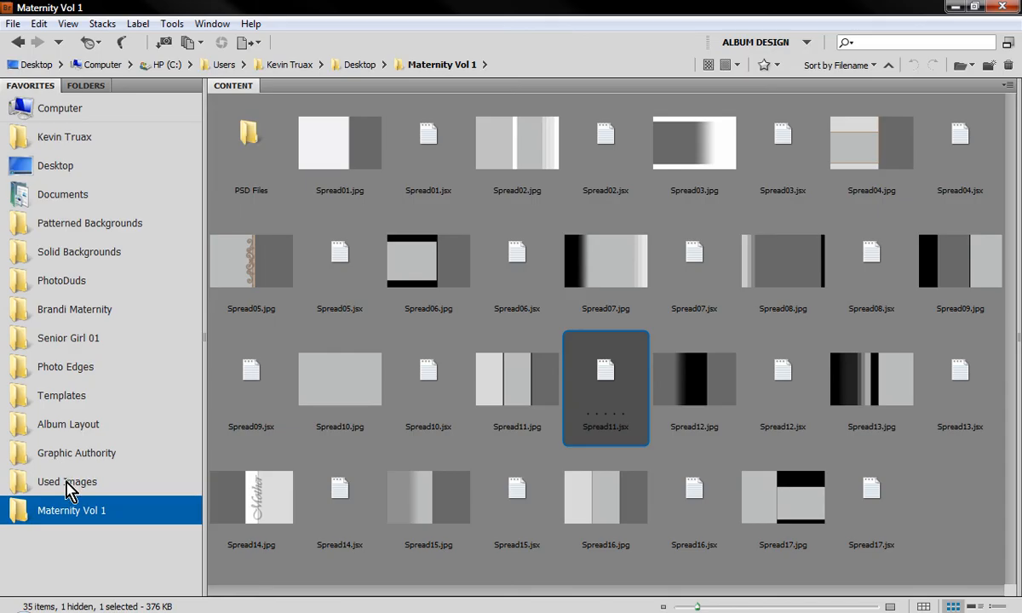
{"action": "left_click", "coordinate": [66, 480]}
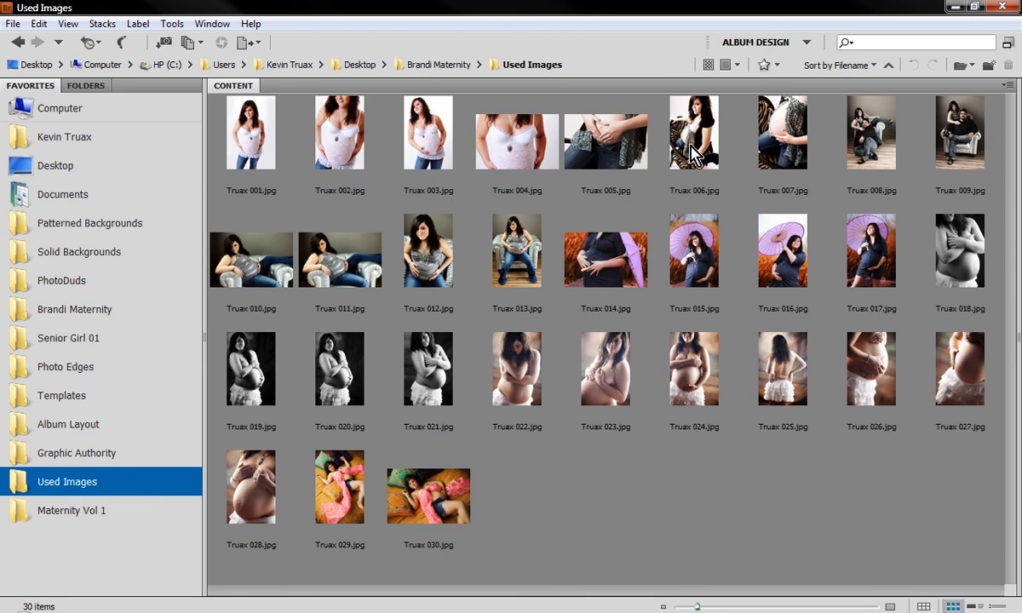
{"action": "left_click", "coordinate": [695, 249]}
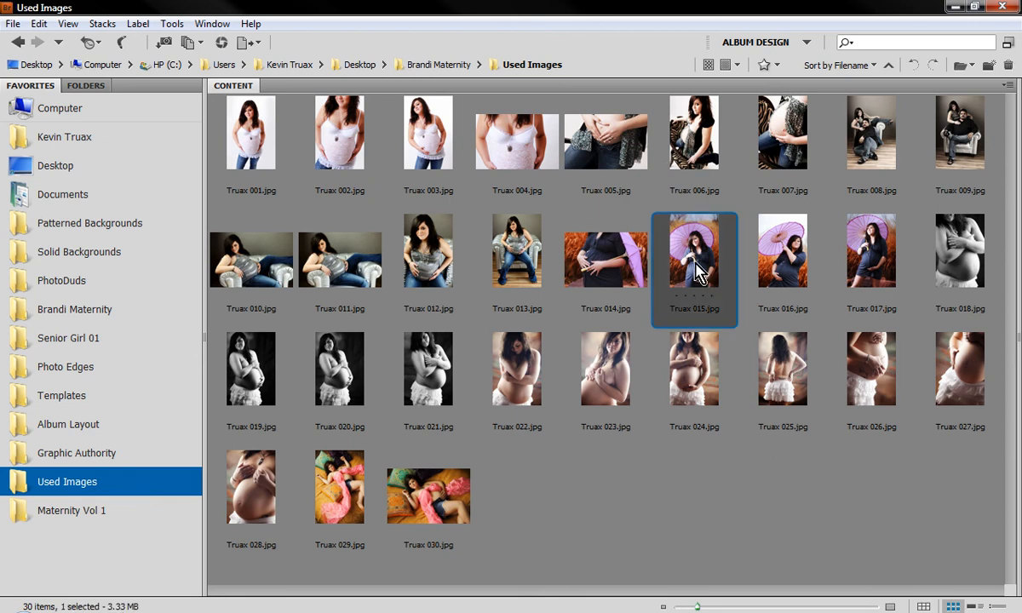
{"action": "left_click", "coordinate": [870, 249]}
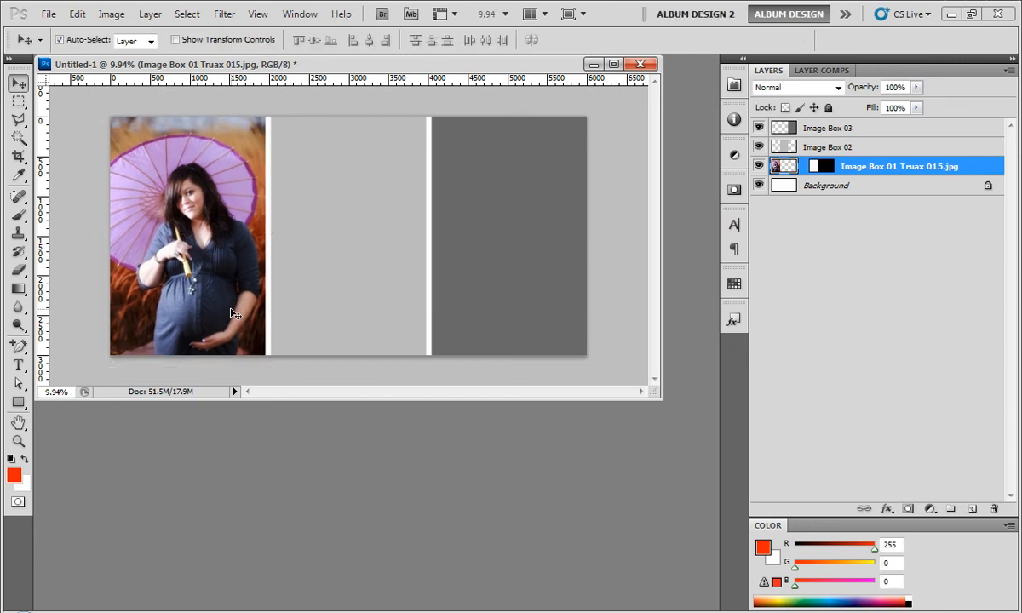
Place Truax 016 and 017 into the second and third boxes, then pick up the Eyedropper.
{"action": "left_click", "coordinate": [869, 146]}
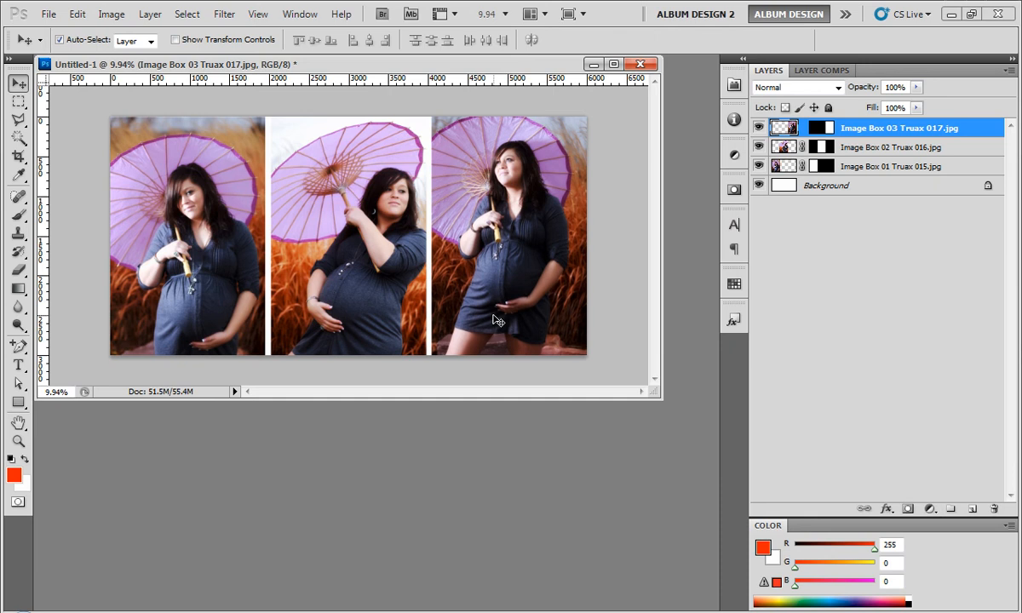
{"action": "left_click", "coordinate": [19, 173]}
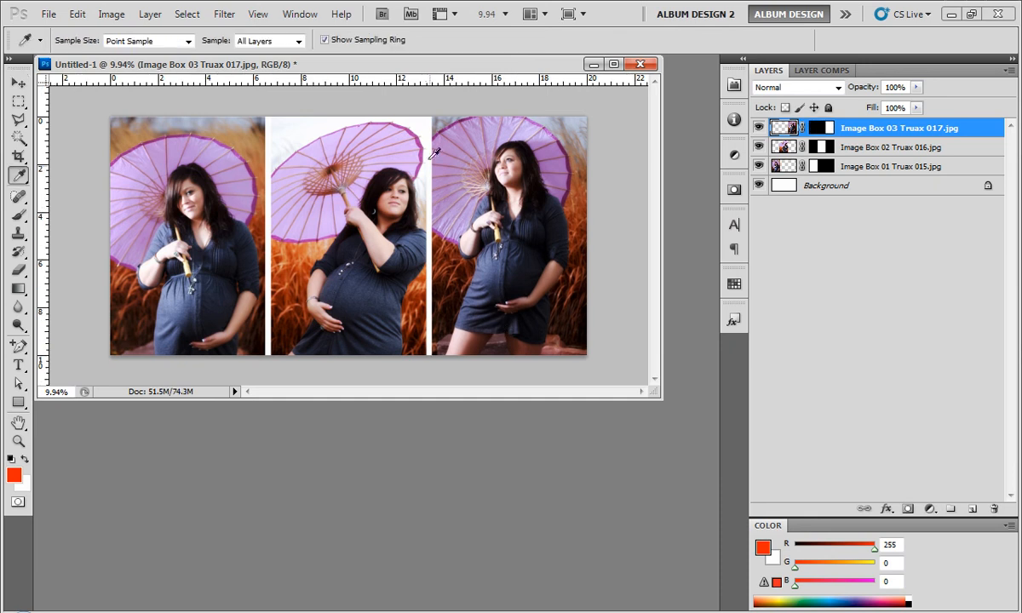
Sample the umbrella's purple, fill the Background layer with it, and close the spread.
{"action": "left_click", "coordinate": [429, 150]}
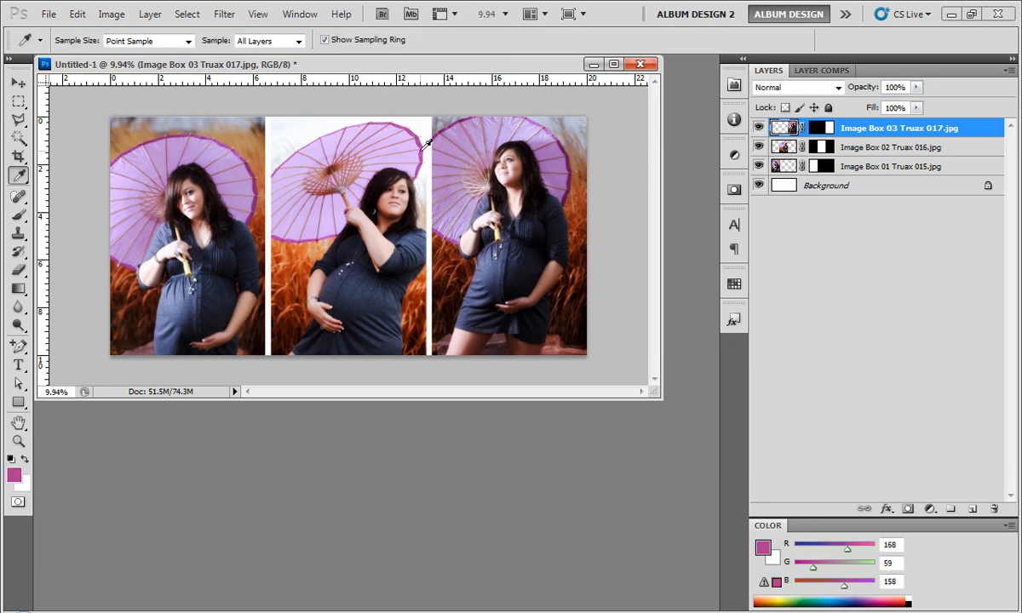
{"action": "left_click", "coordinate": [824, 184]}
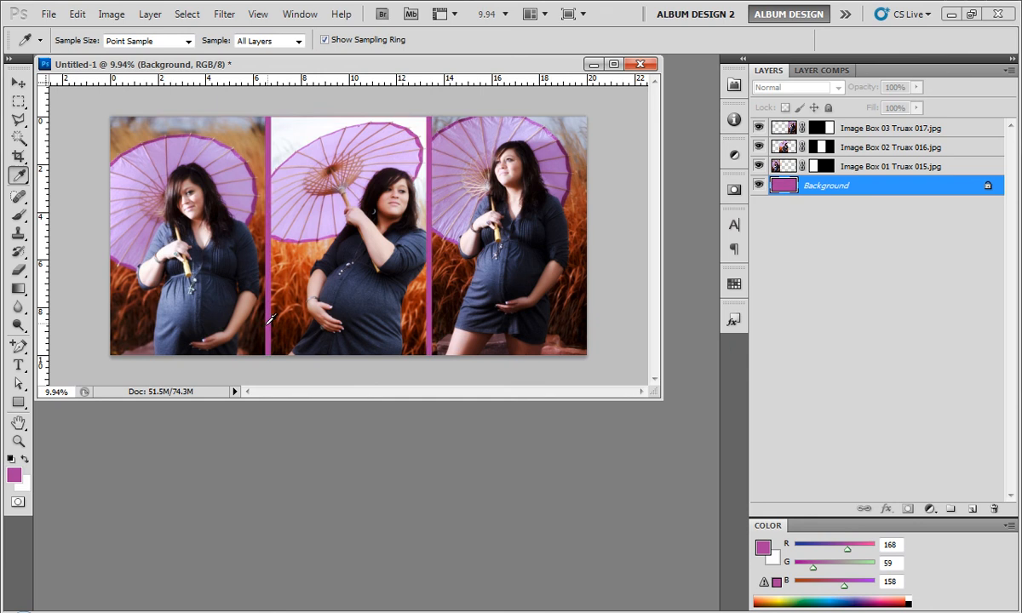
{"action": "mouse_move", "coordinate": [393, 300]}
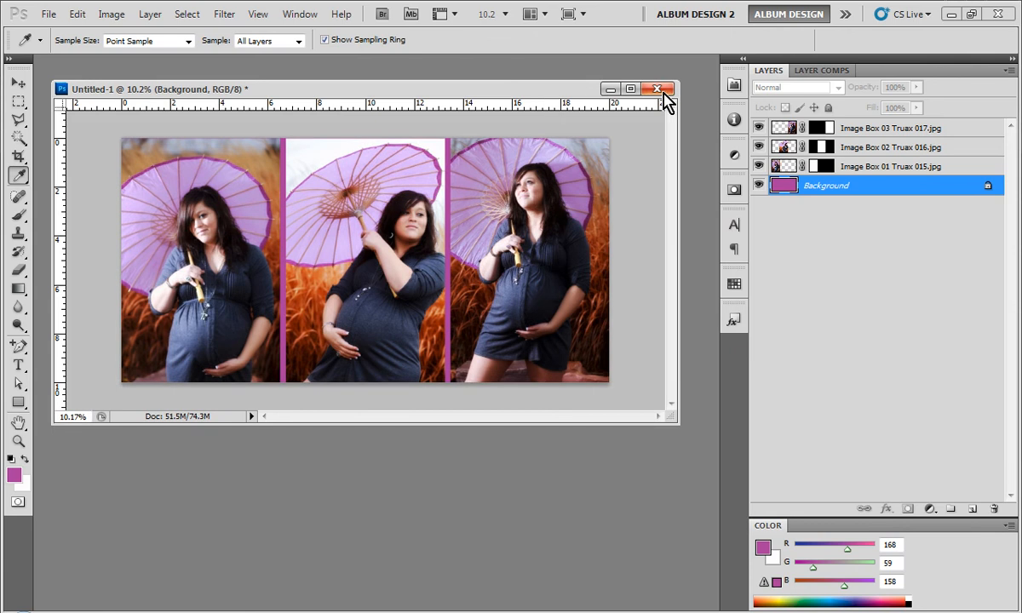
{"action": "left_click", "coordinate": [657, 88]}
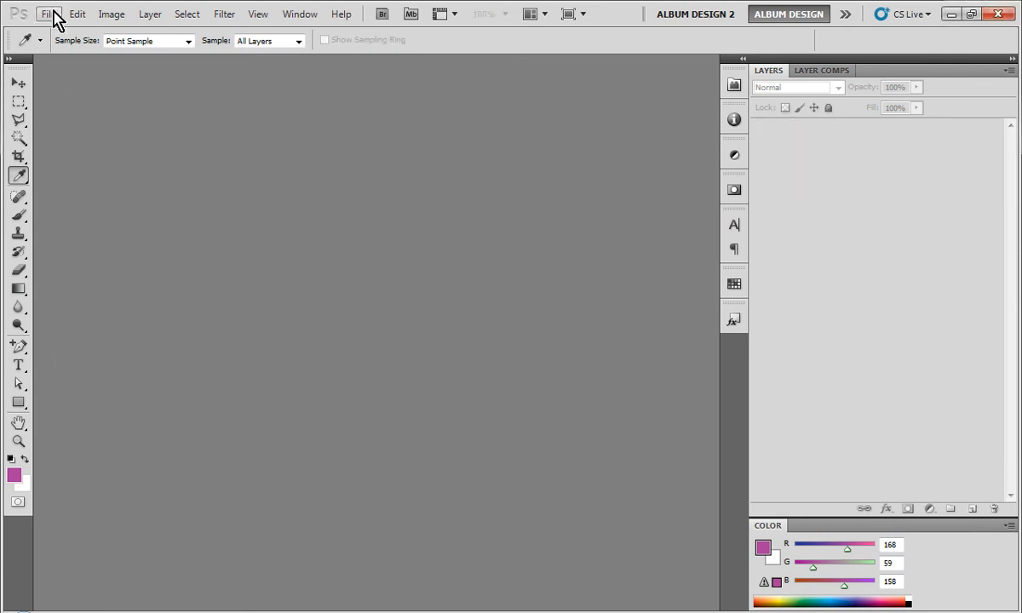
Create a new blank 7 by 5 inch document.
{"action": "left_click", "coordinate": [48, 13]}
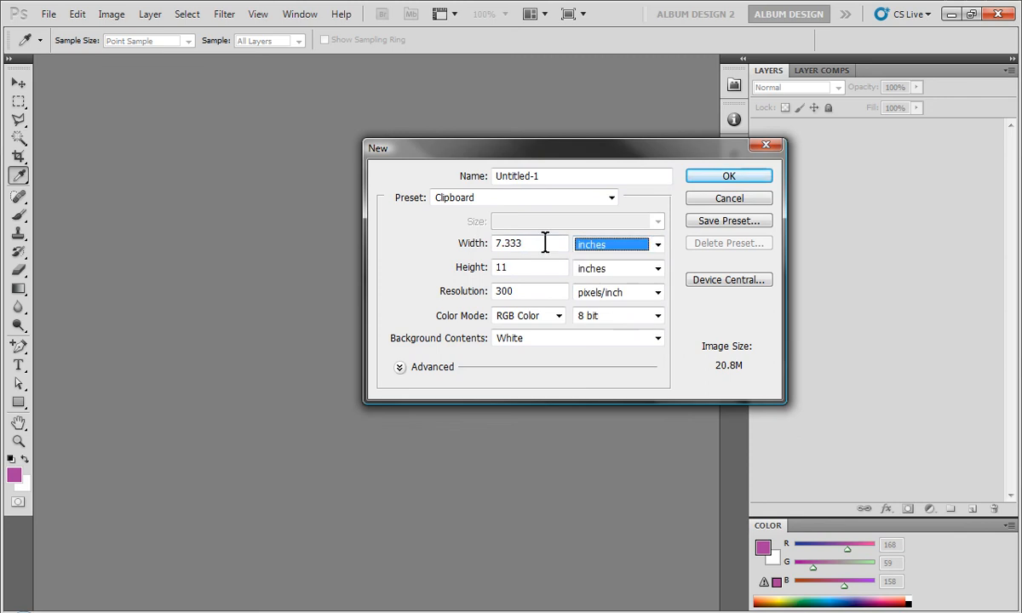
{"action": "type", "text": "7"}
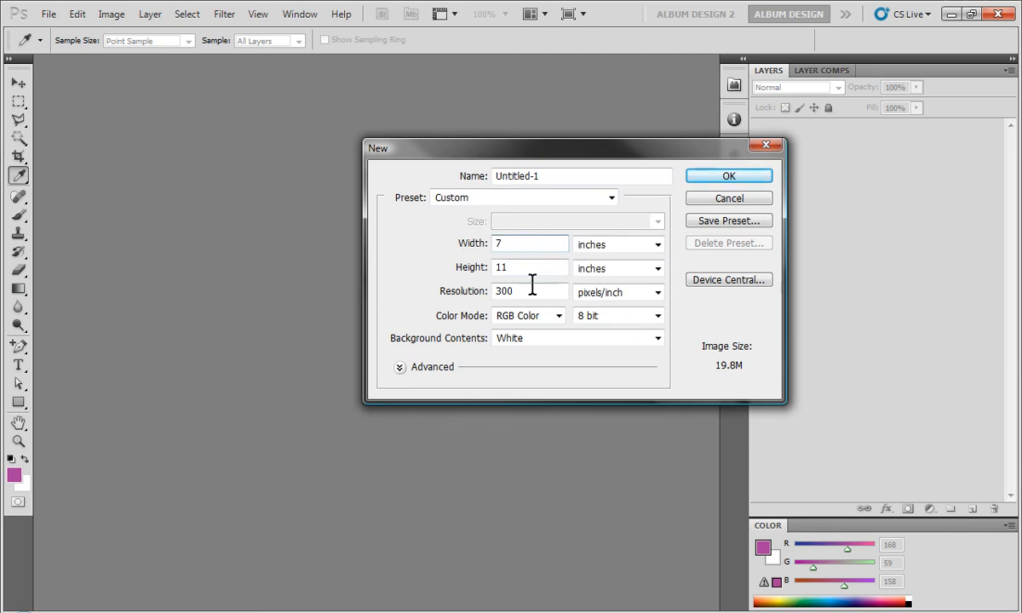
{"action": "type", "text": "5"}
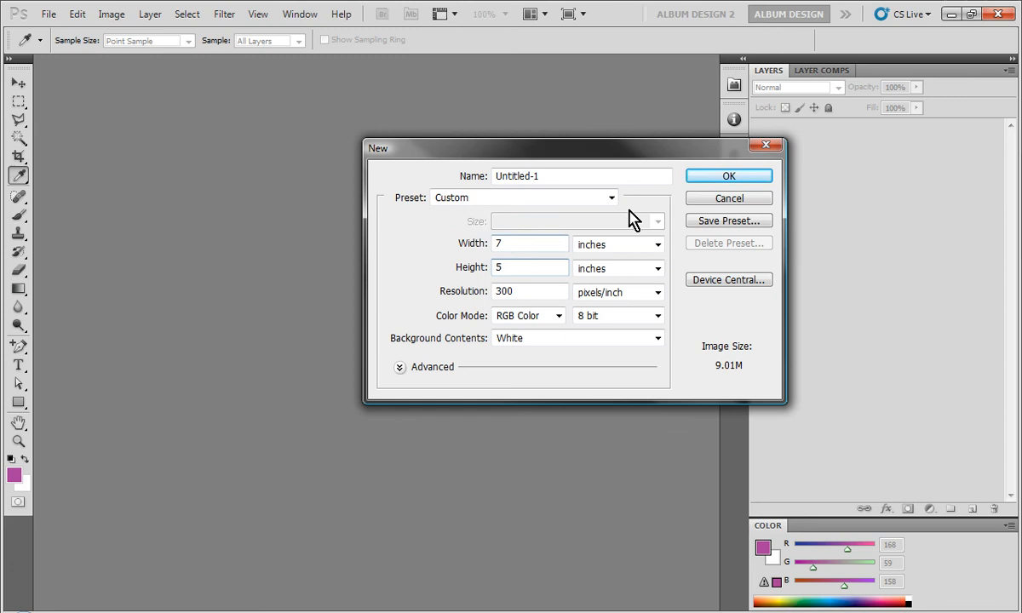
{"action": "left_click", "coordinate": [729, 175]}
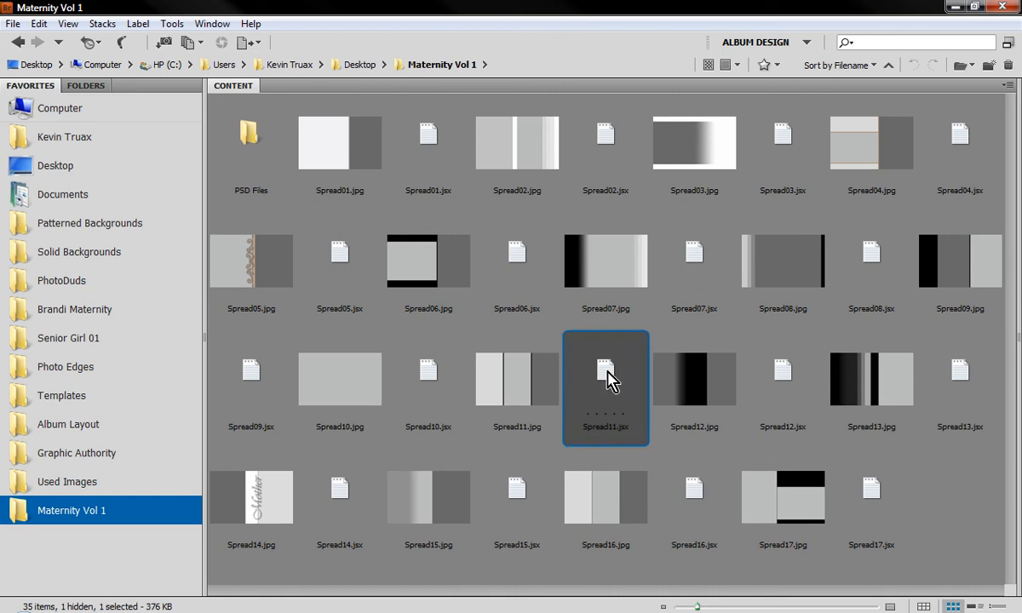
Run the Spread11.jsx template script on it and agree to insert photos.
{"action": "double_click", "coordinate": [606, 378]}
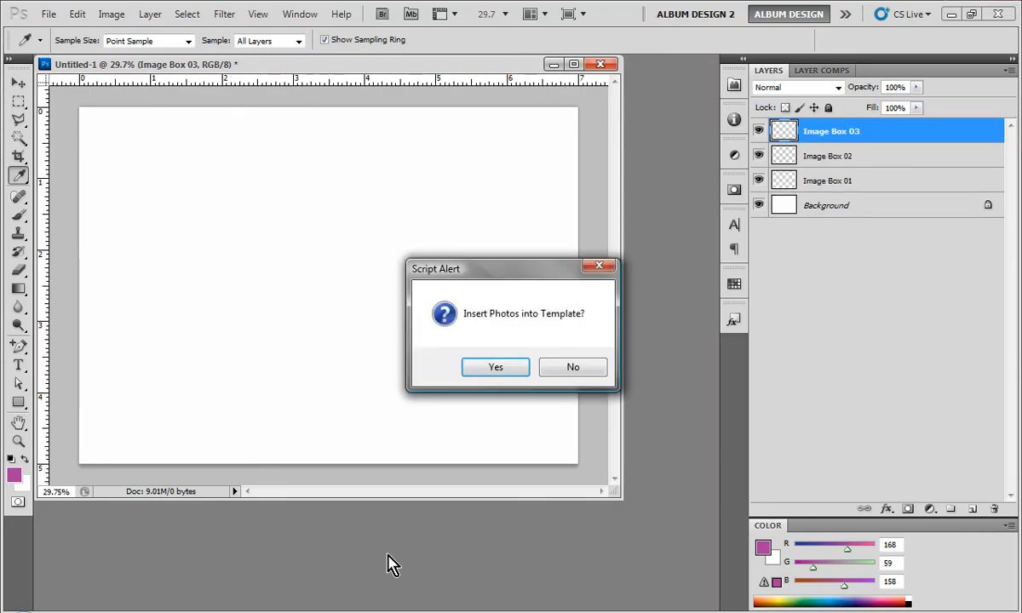
{"action": "left_click", "coordinate": [494, 366]}
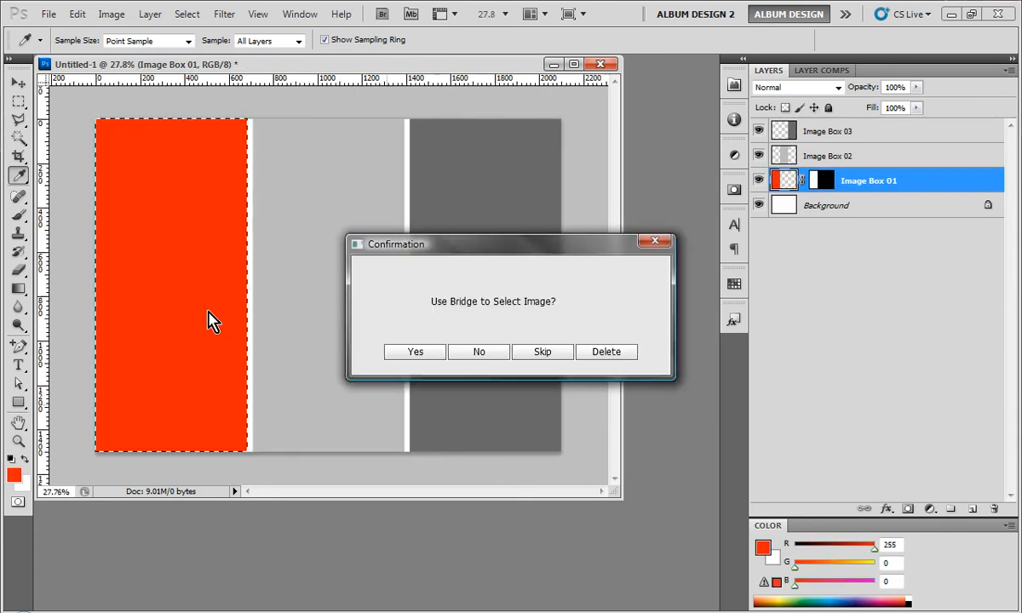
From Bridge's Senior Girl 01 folder, place IMG_9101-15, IMG_9107-16 and IMG_9114-20 into the three boxes.
{"action": "left_click", "coordinate": [416, 351]}
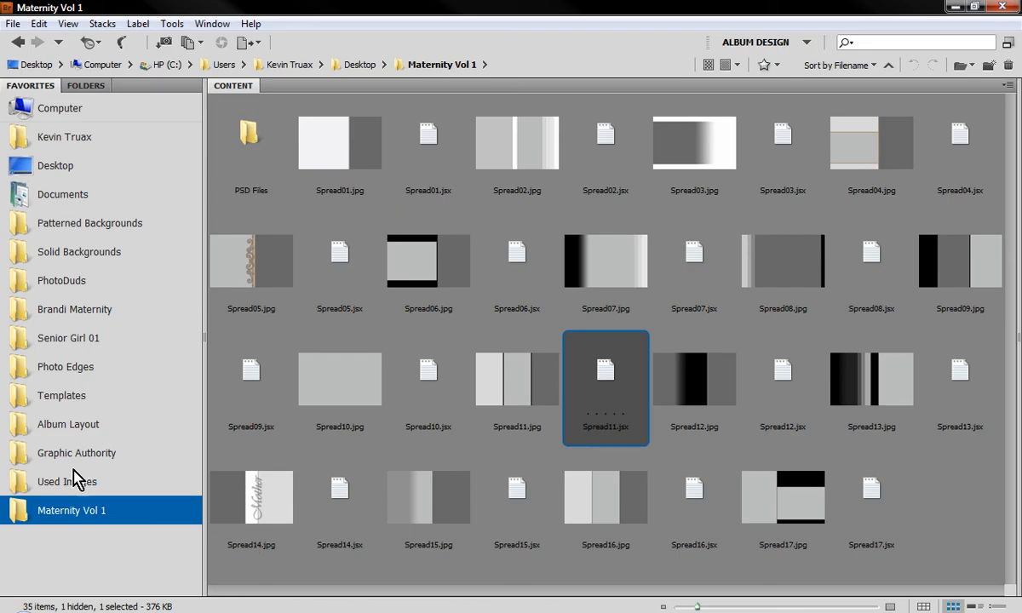
{"action": "left_click", "coordinate": [68, 337]}
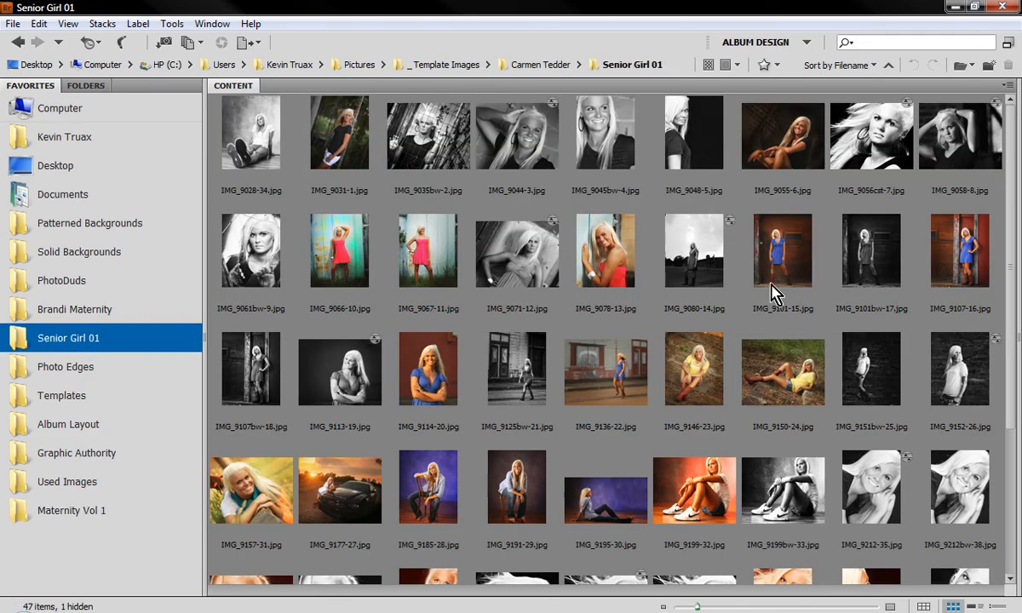
{"action": "left_click", "coordinate": [782, 249]}
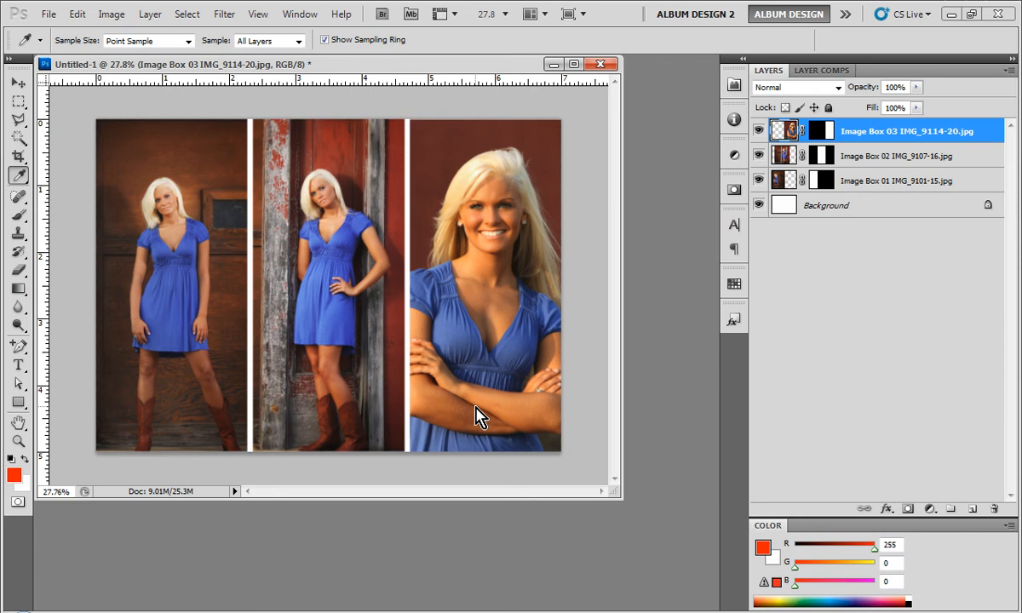
{"action": "mouse_move", "coordinate": [475, 313]}
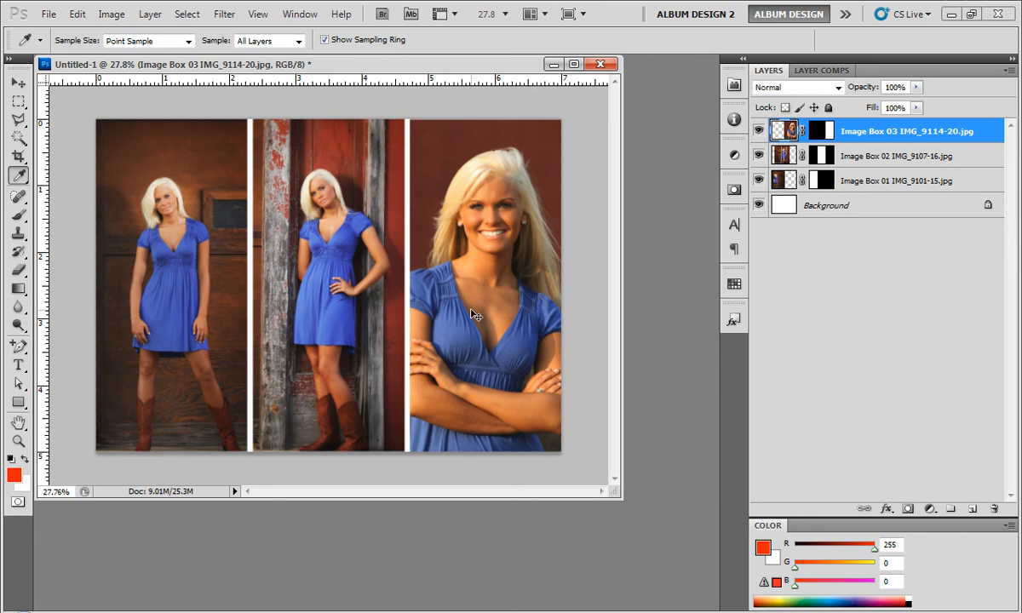
Switch back to Adobe Bridge on the Senior Girl 01 folder.
{"action": "left_click", "coordinate": [19, 82]}
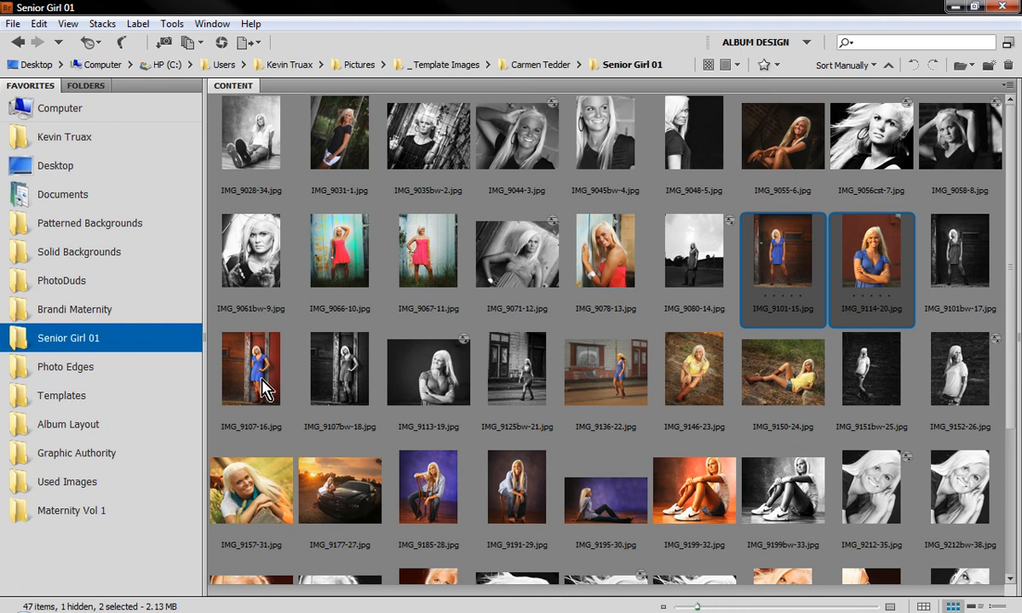
{"action": "mouse_move", "coordinate": [500, 396]}
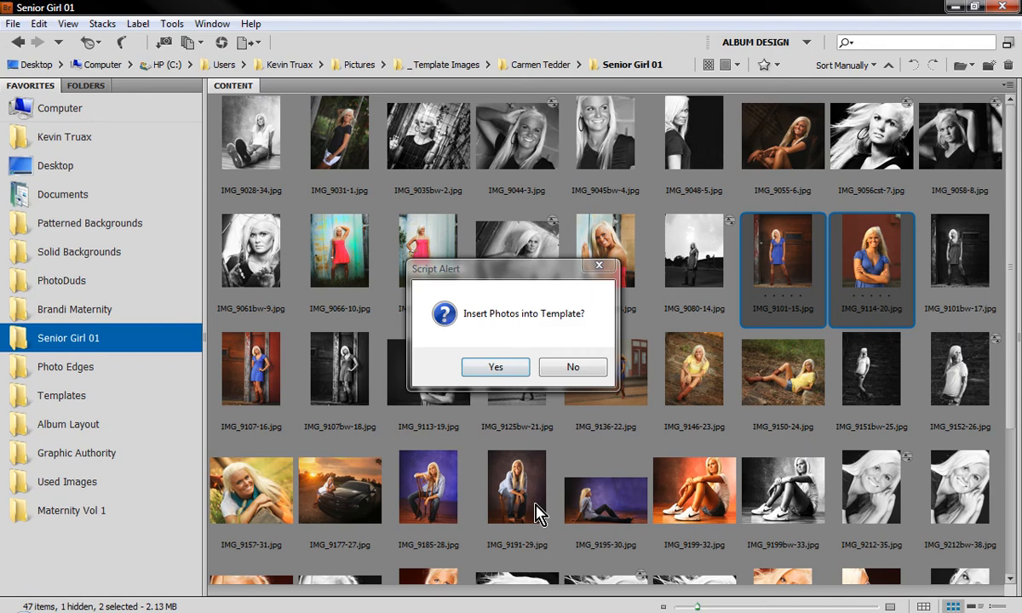
Answer Yes to both Insert Photos into Template alerts for the new spread.
{"action": "left_click", "coordinate": [250, 368]}
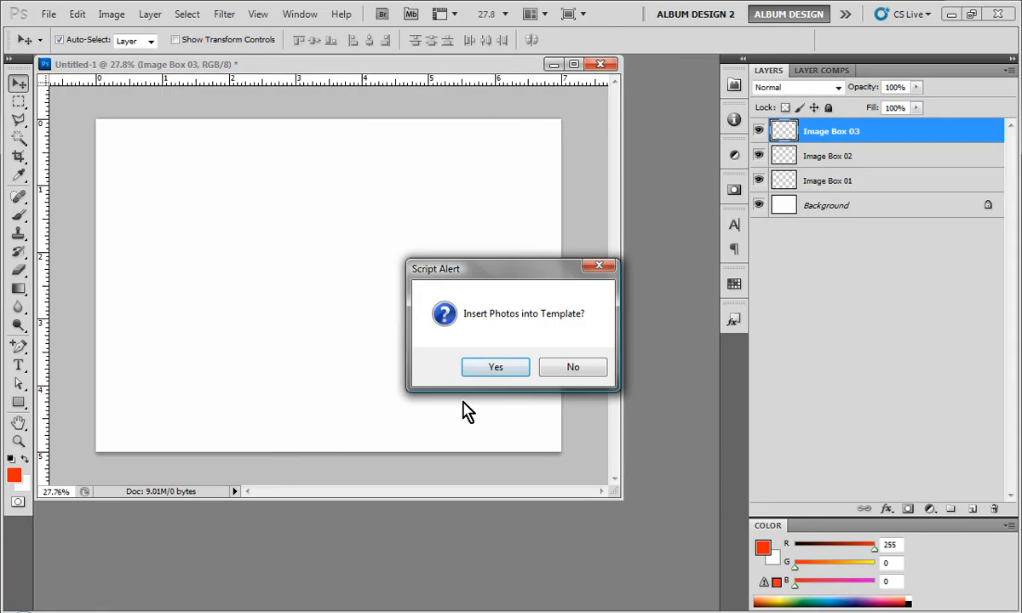
{"action": "left_click", "coordinate": [493, 368]}
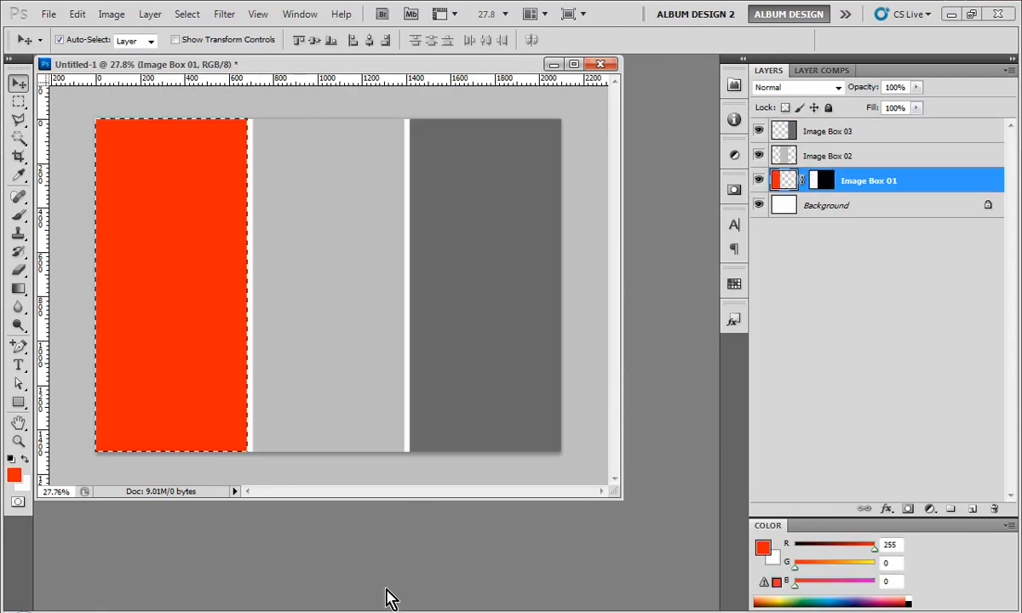